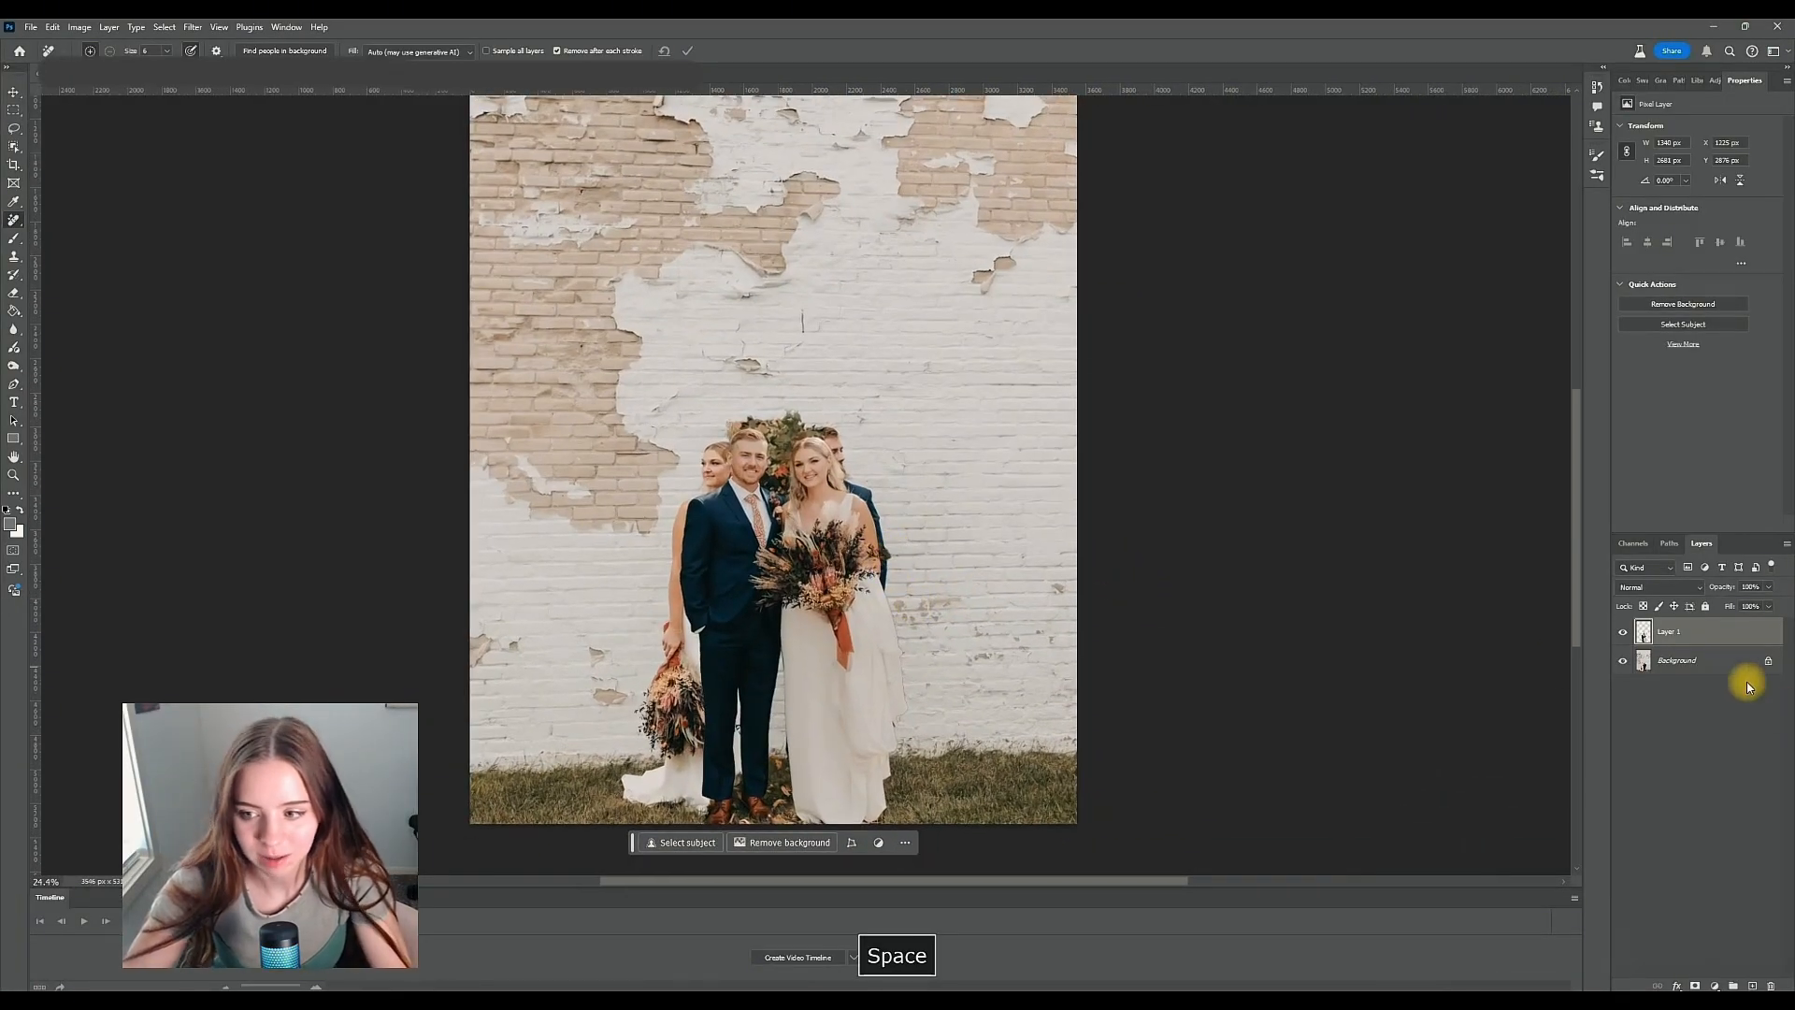
# Hide Layer 1 and bring up the autumn-foliage photo of the couple
pyautogui.click(1622, 631)
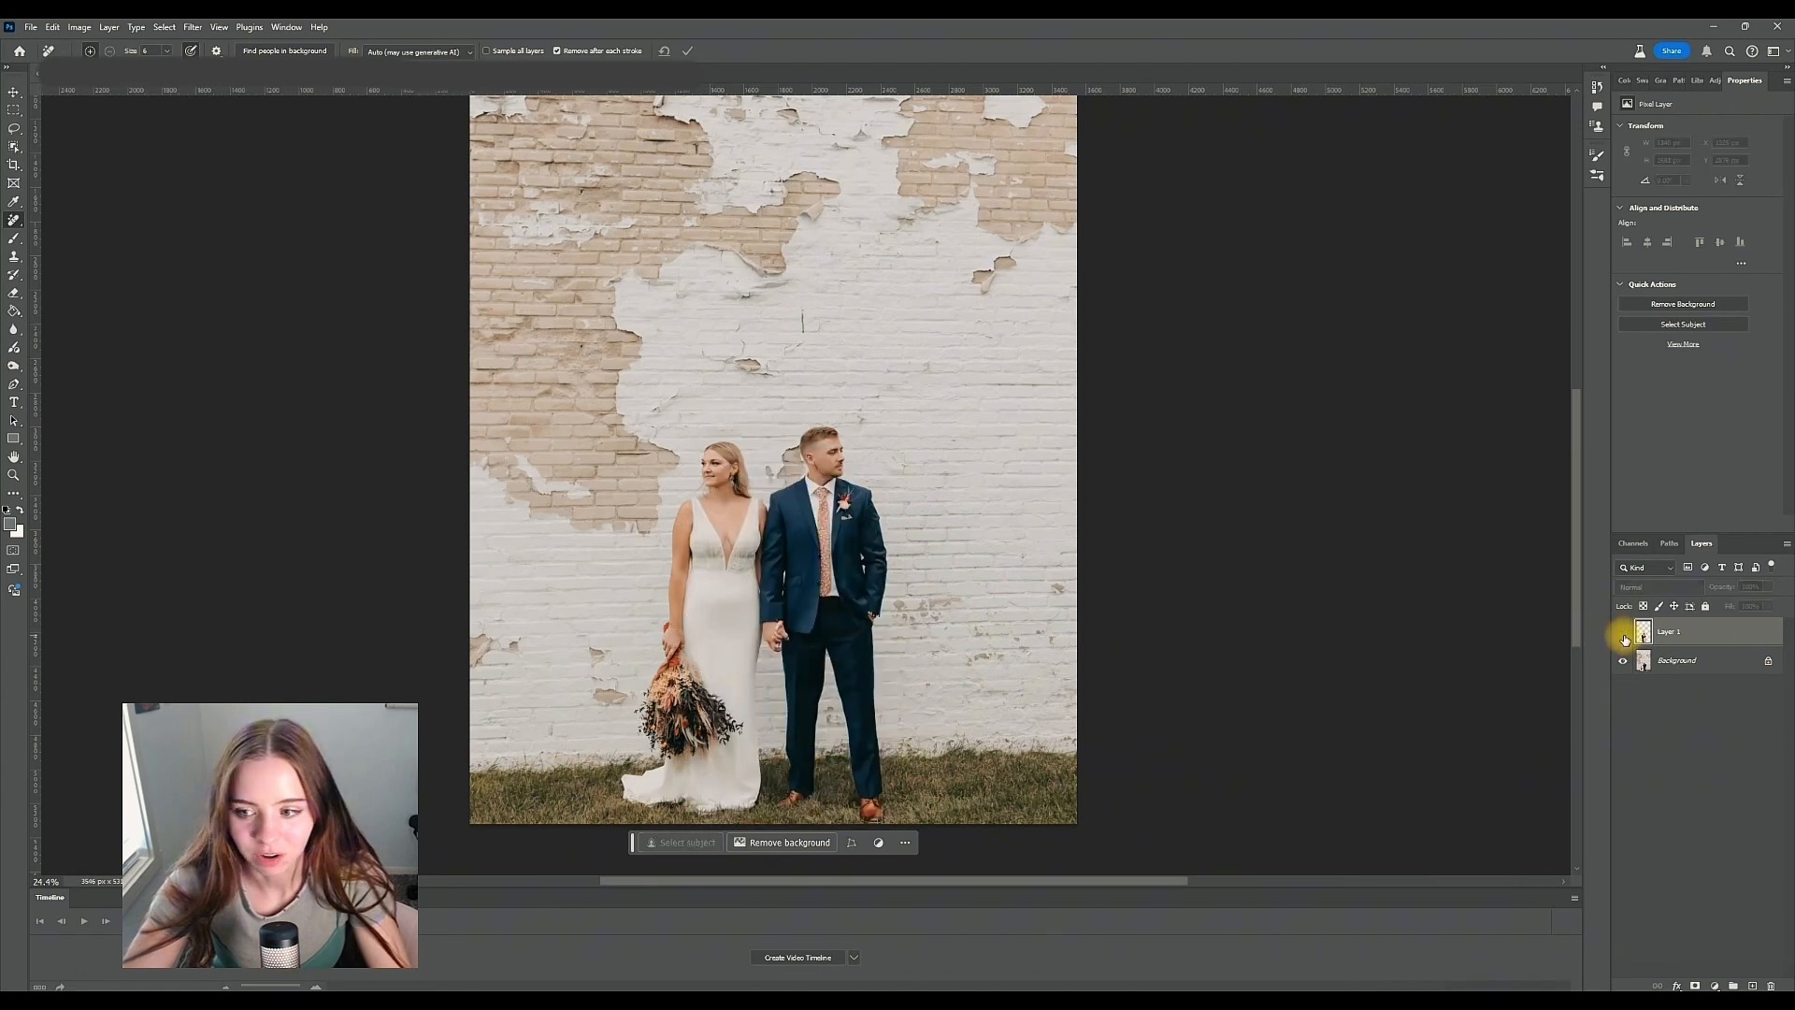
pyautogui.press('ctrl+j')
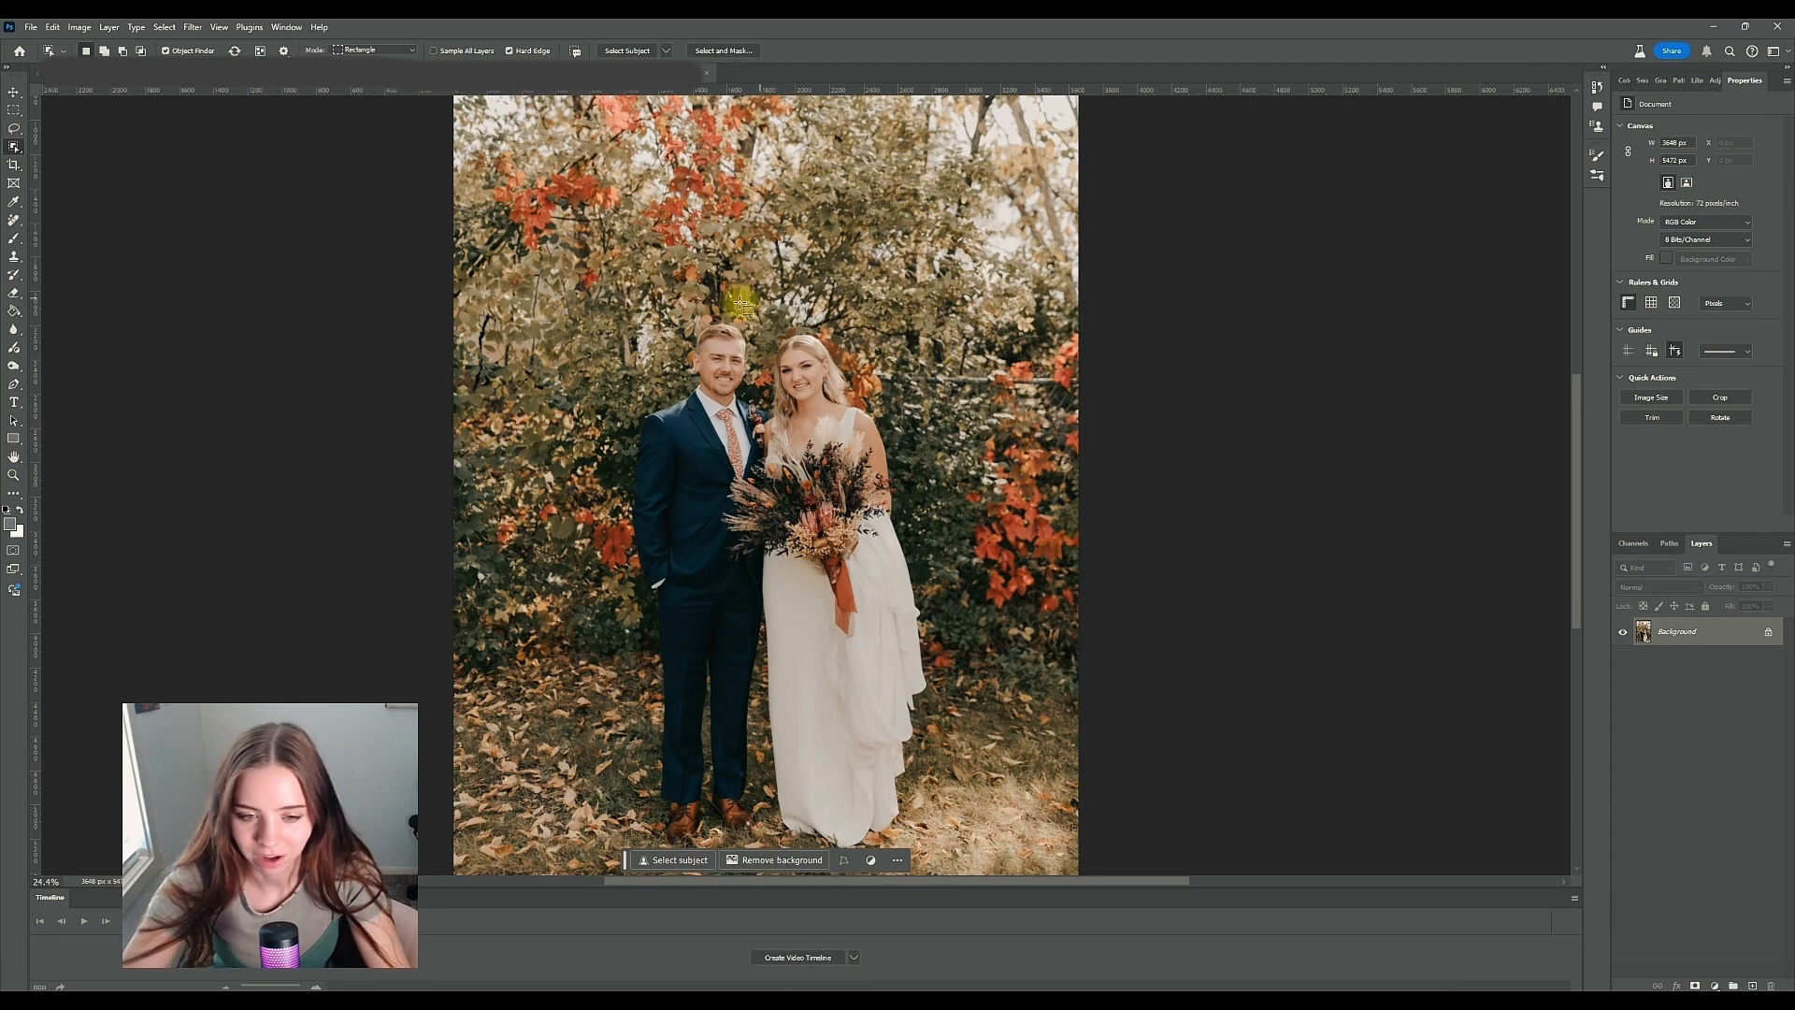
# Select Subject on the couple, then refine the selection edges in Select and Mask
pyautogui.click(679, 860)
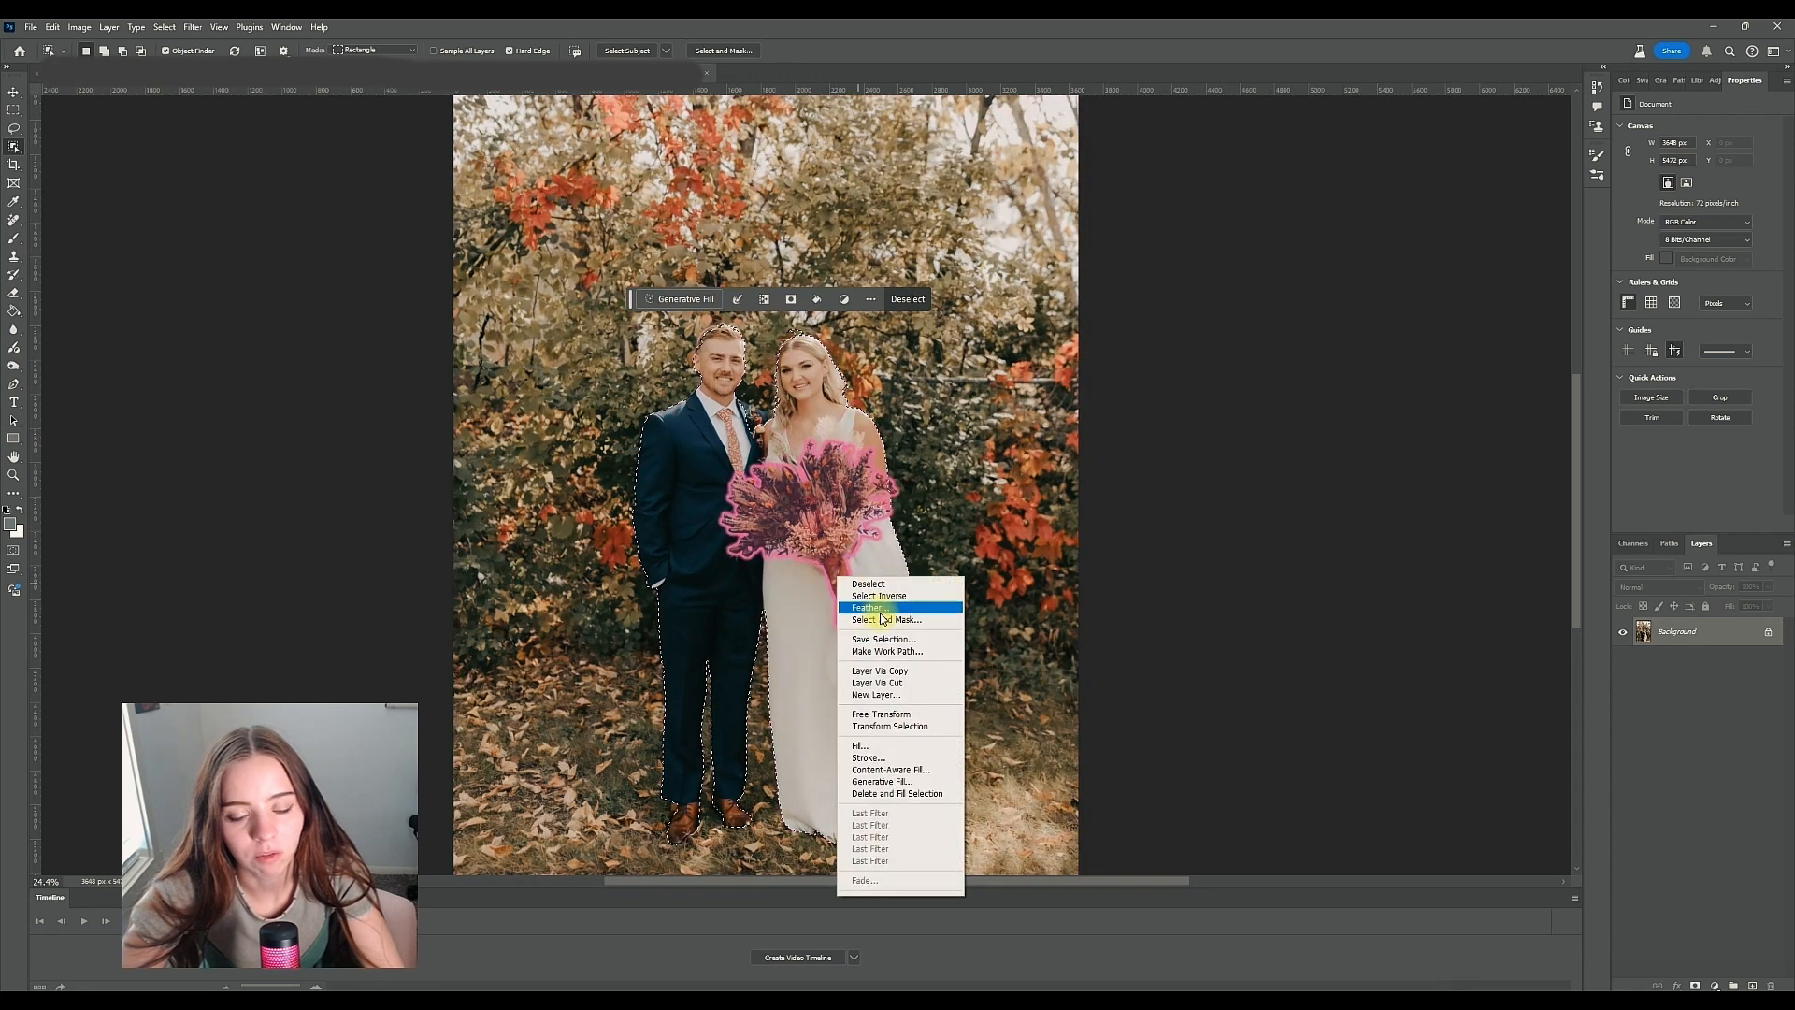
pyautogui.click(883, 619)
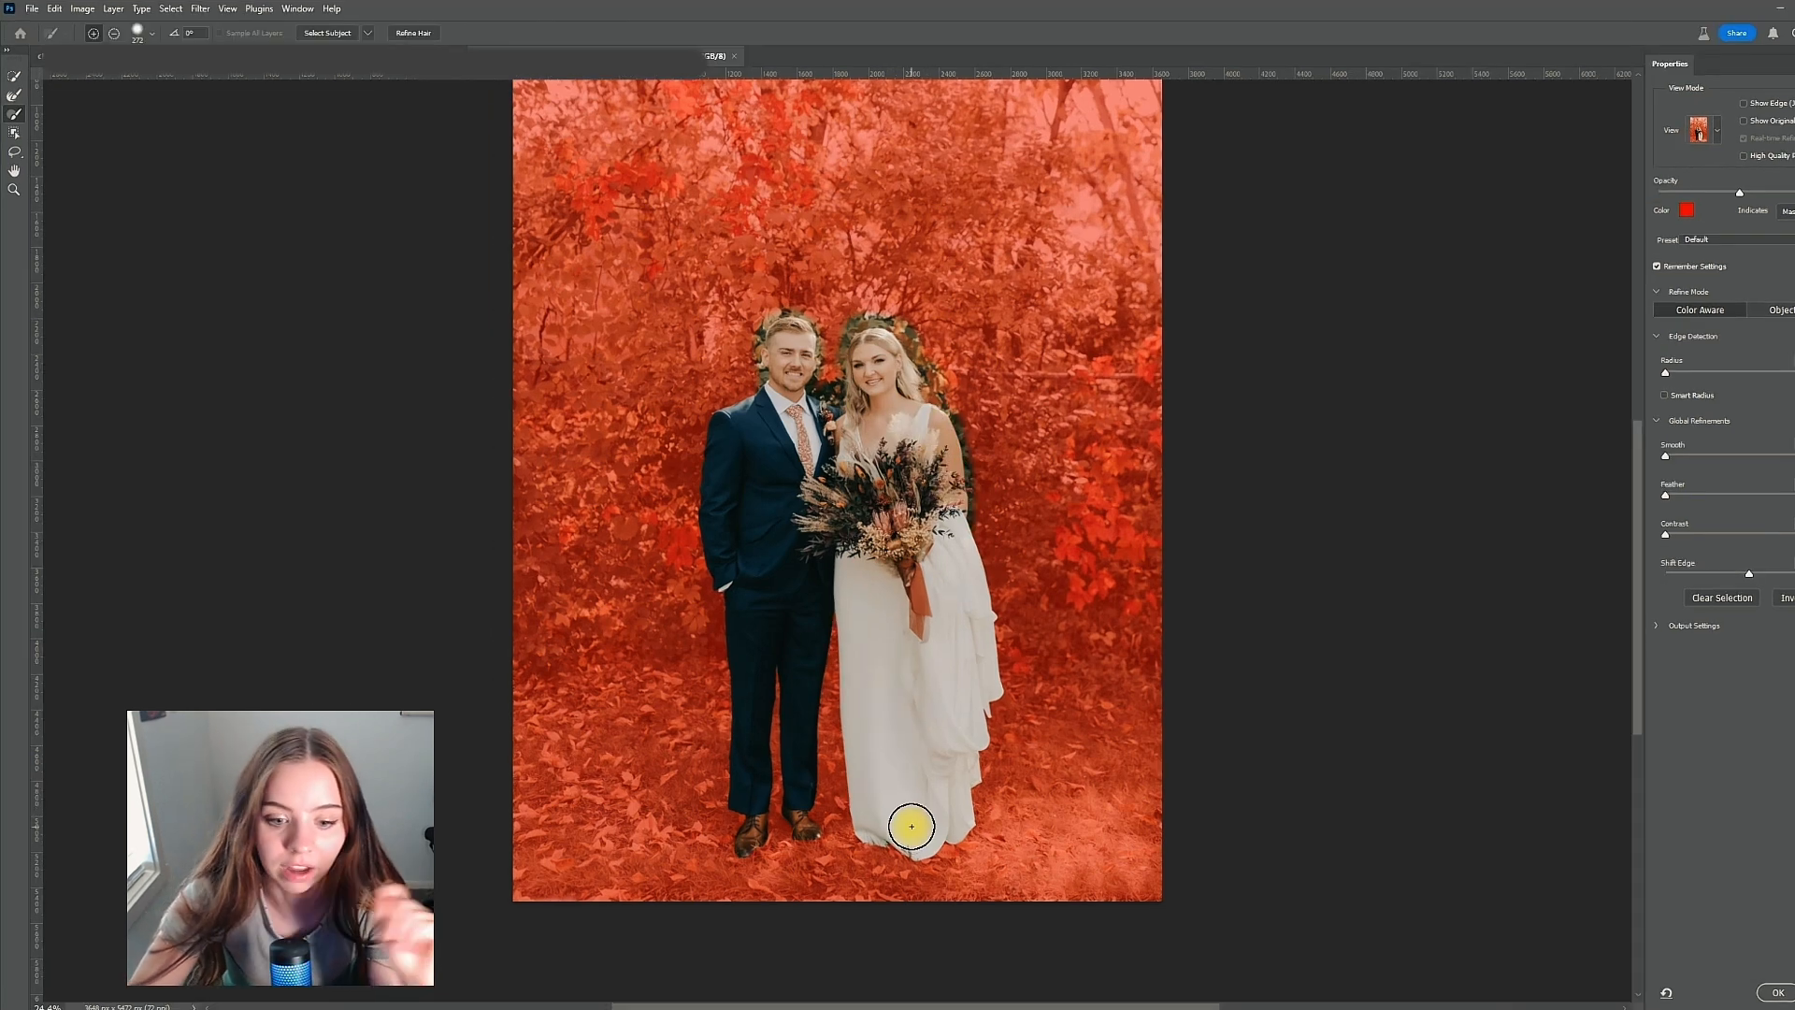
pyautogui.moveTo(873, 633)
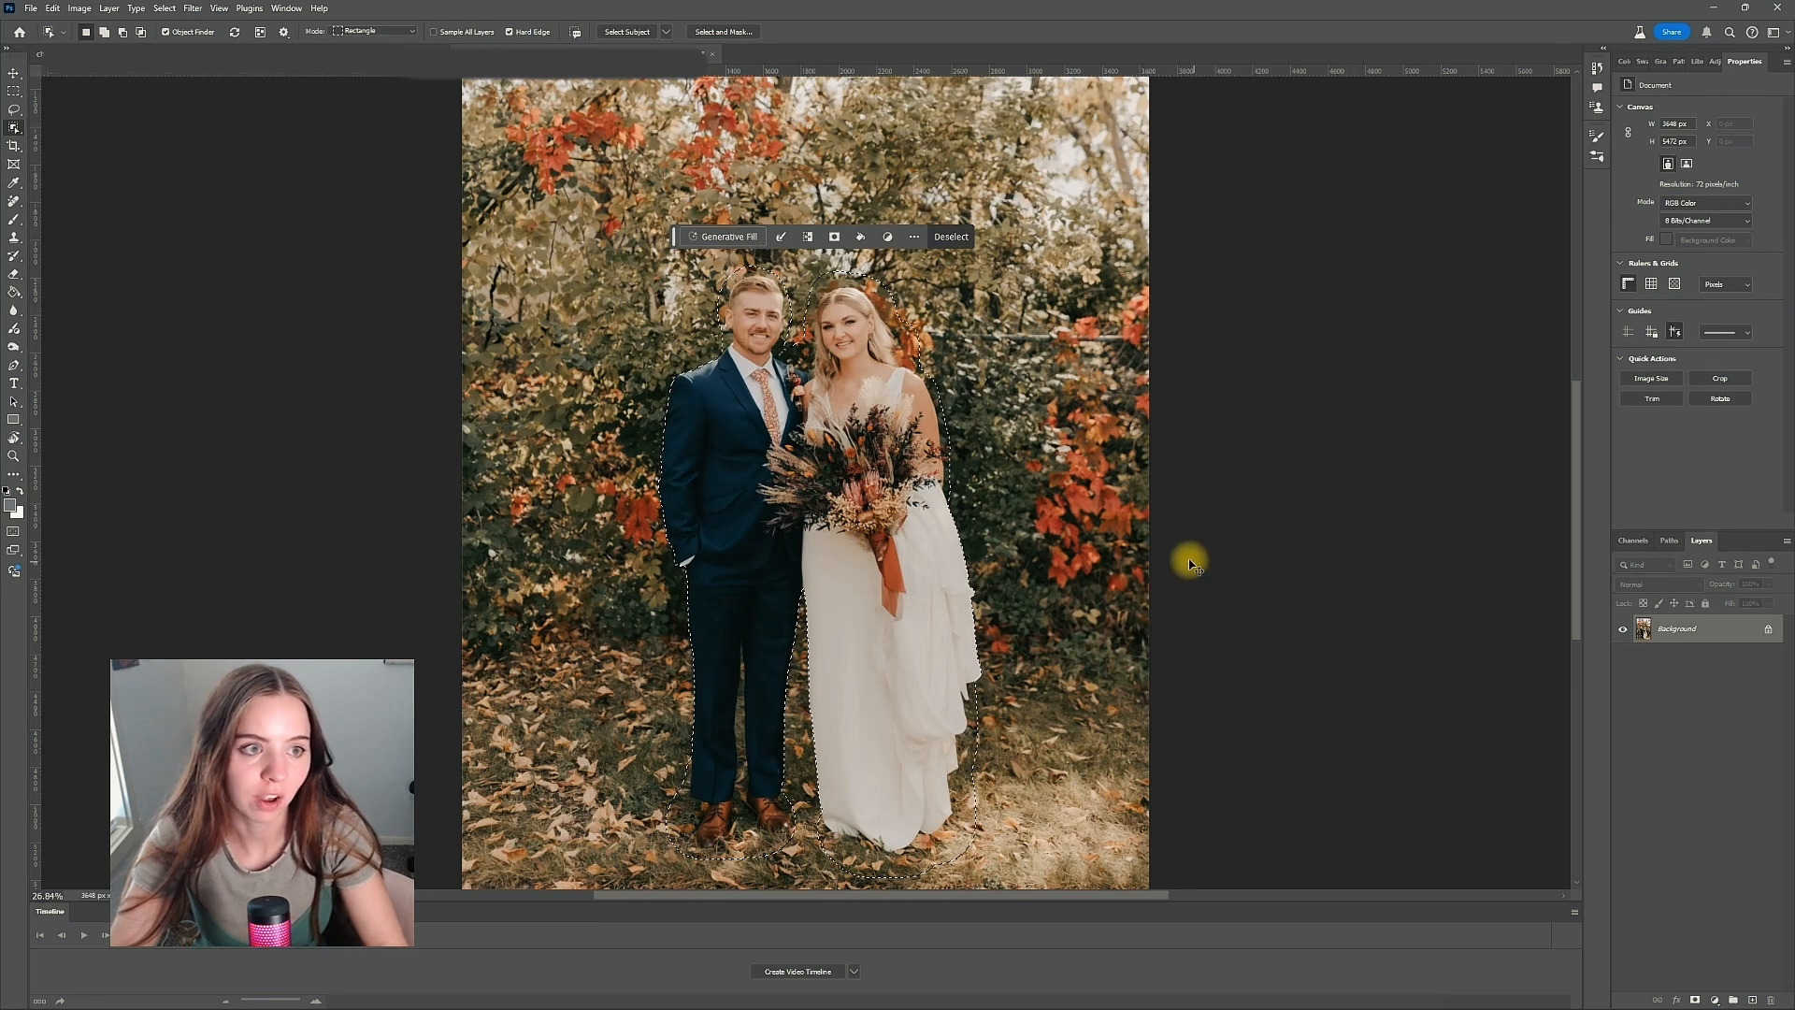
# Copy the couple selection from the Edit menu
pyautogui.click(52, 9)
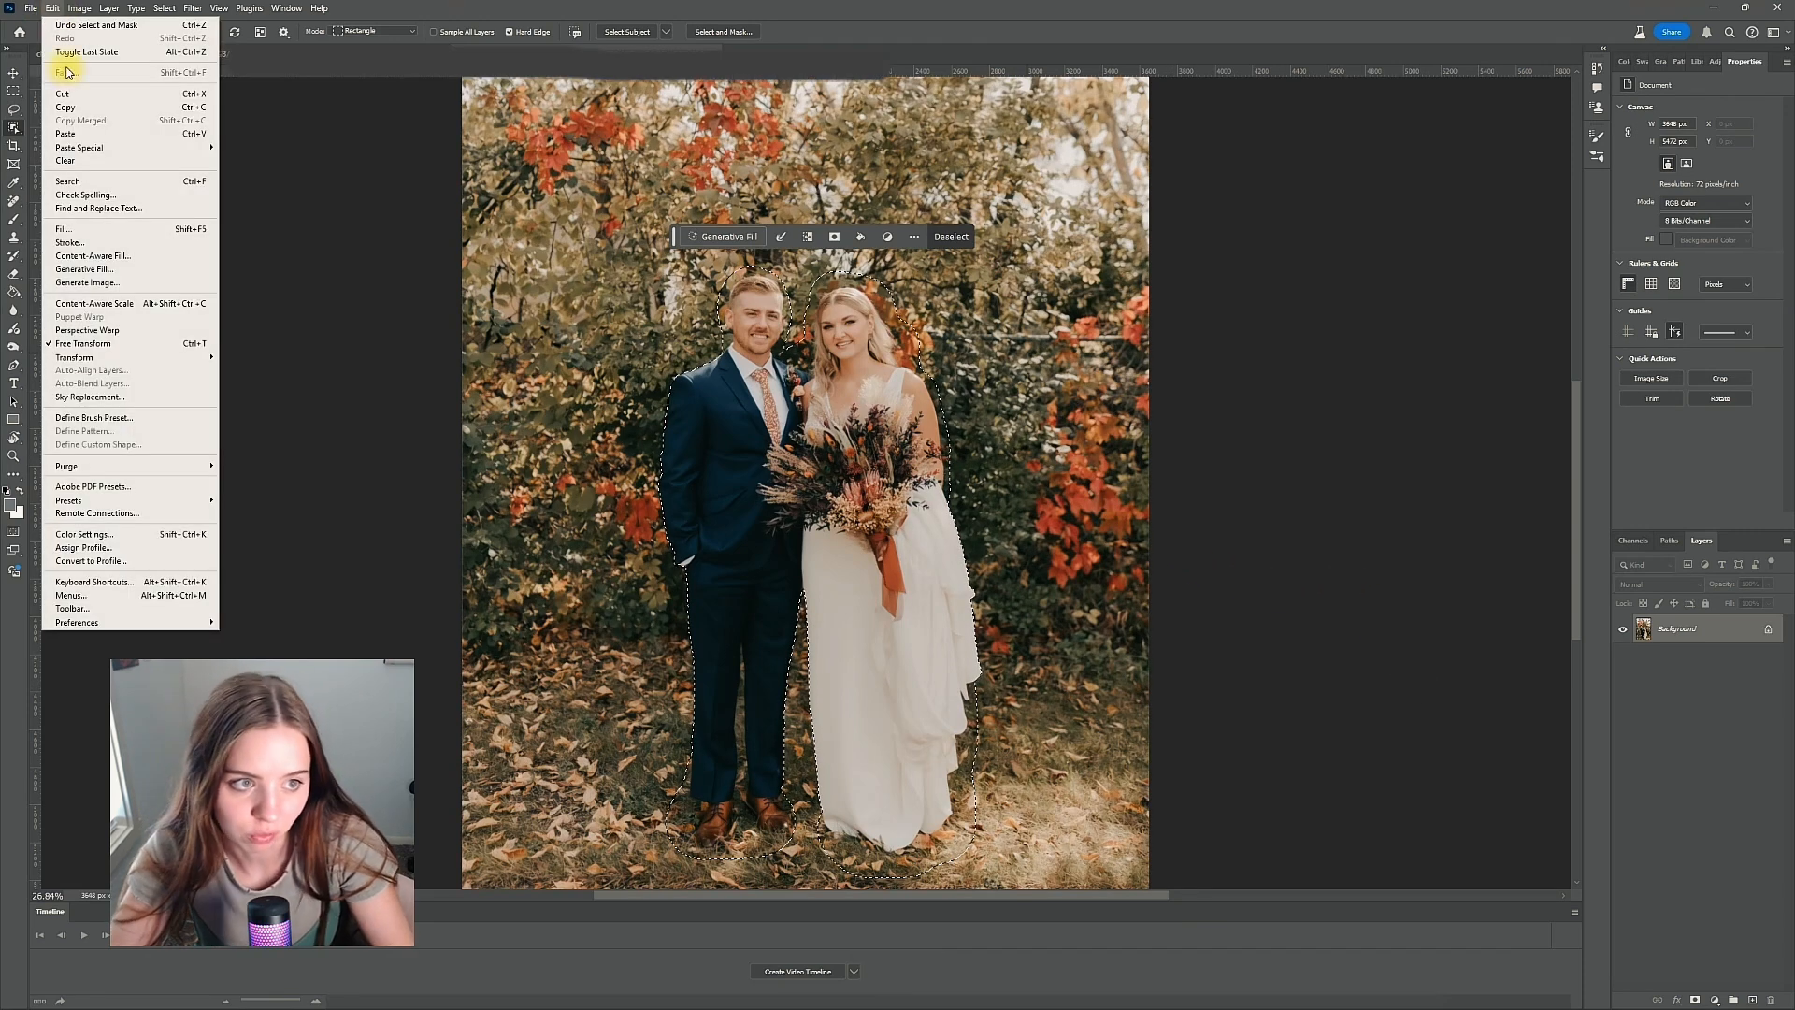
pyautogui.moveTo(66, 106)
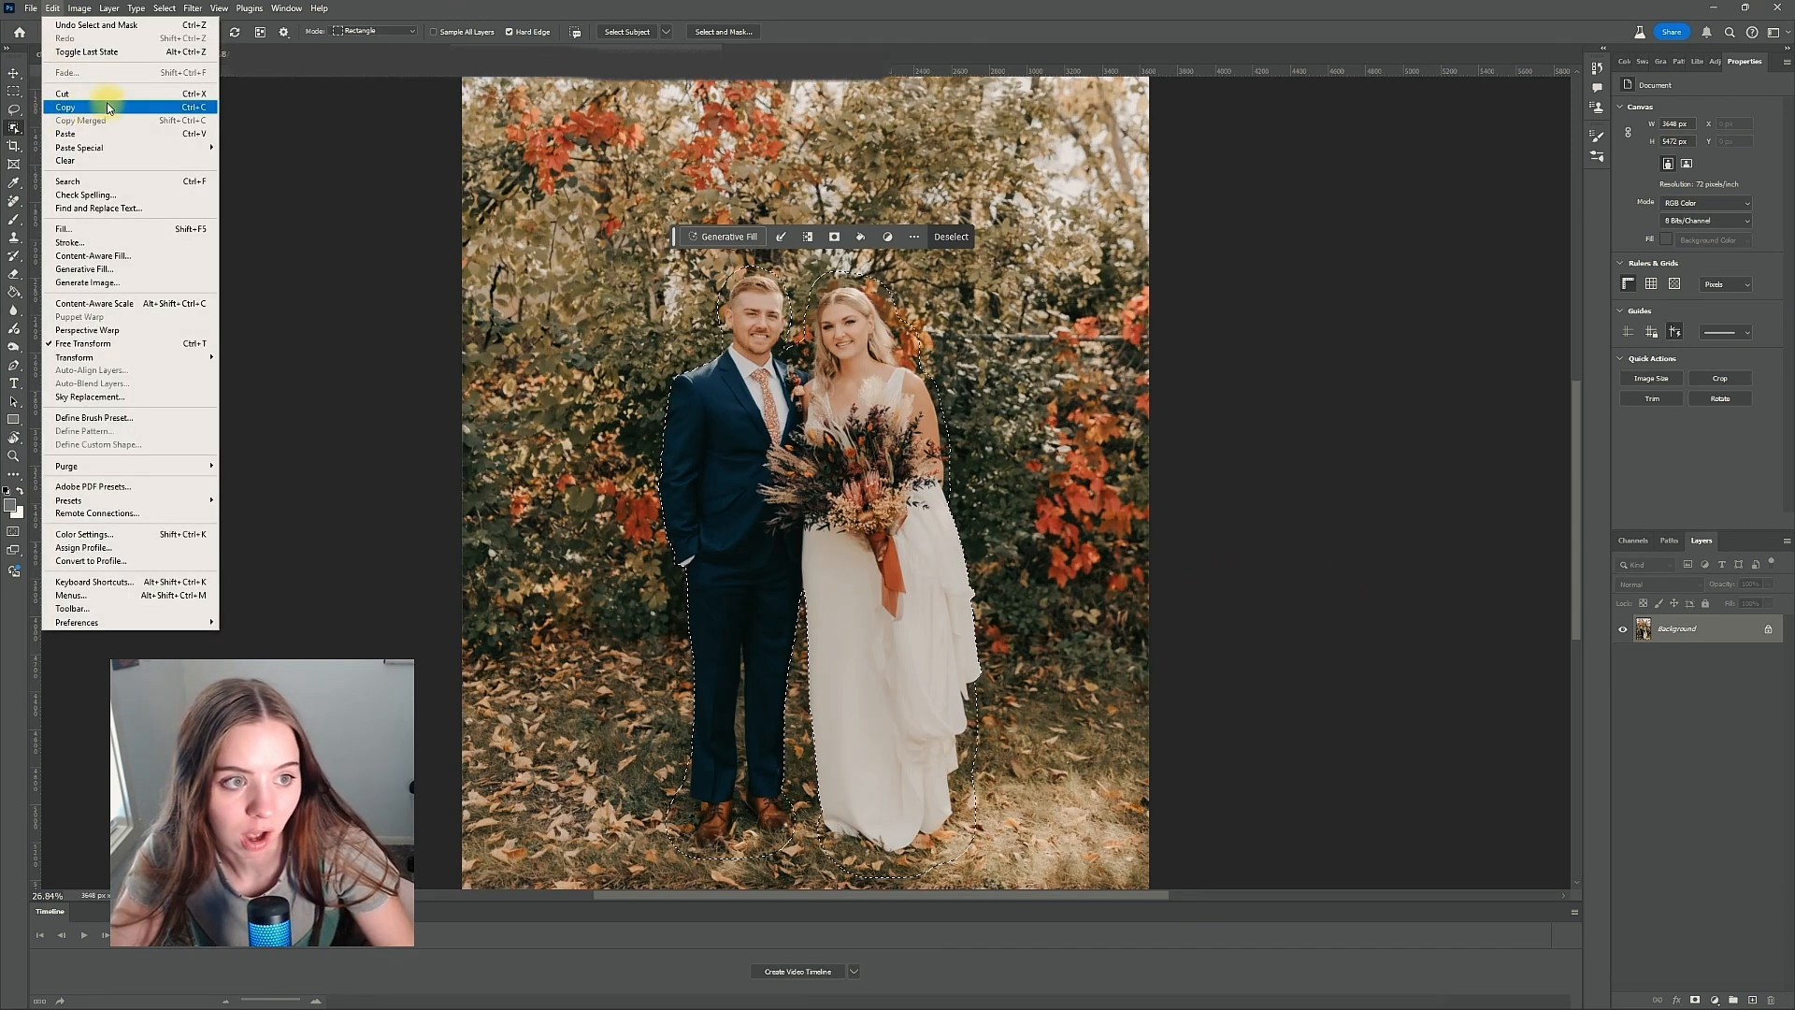
pyautogui.moveTo(386, 106)
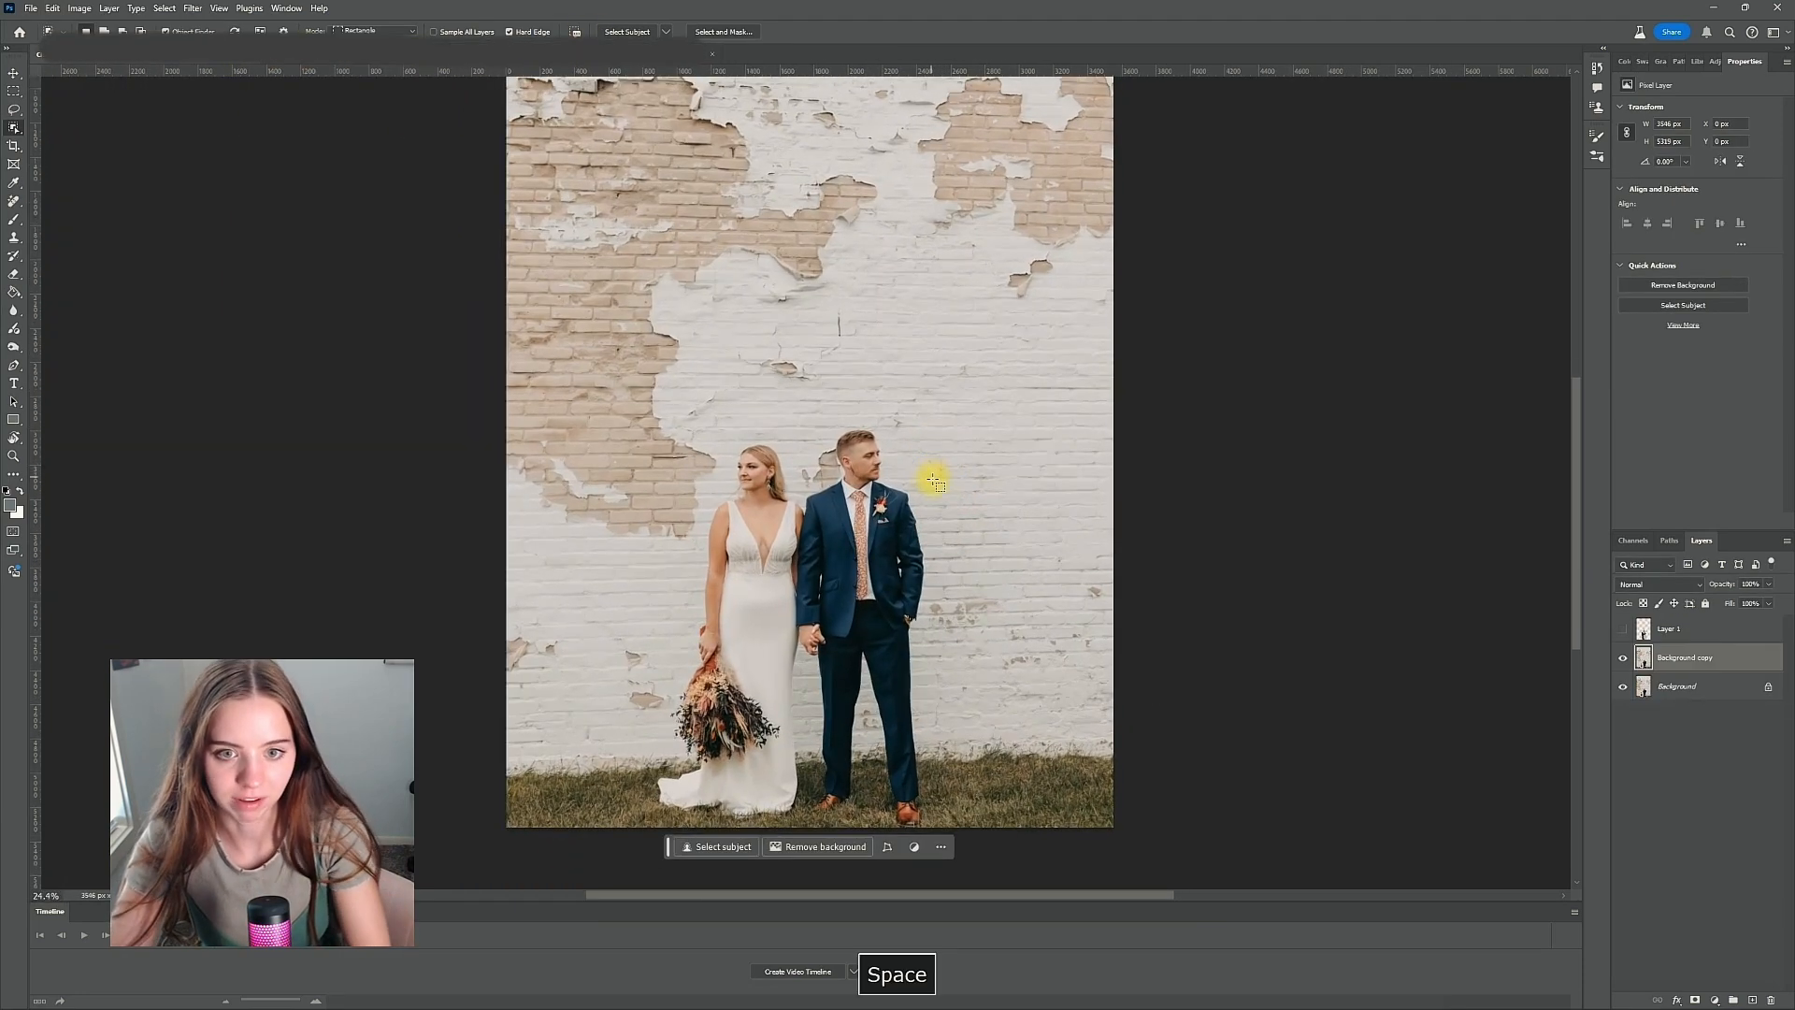
# Paste the couple onto the brick wall, hide its layer, and clone out the original pair
pyautogui.press('ctrl+t')
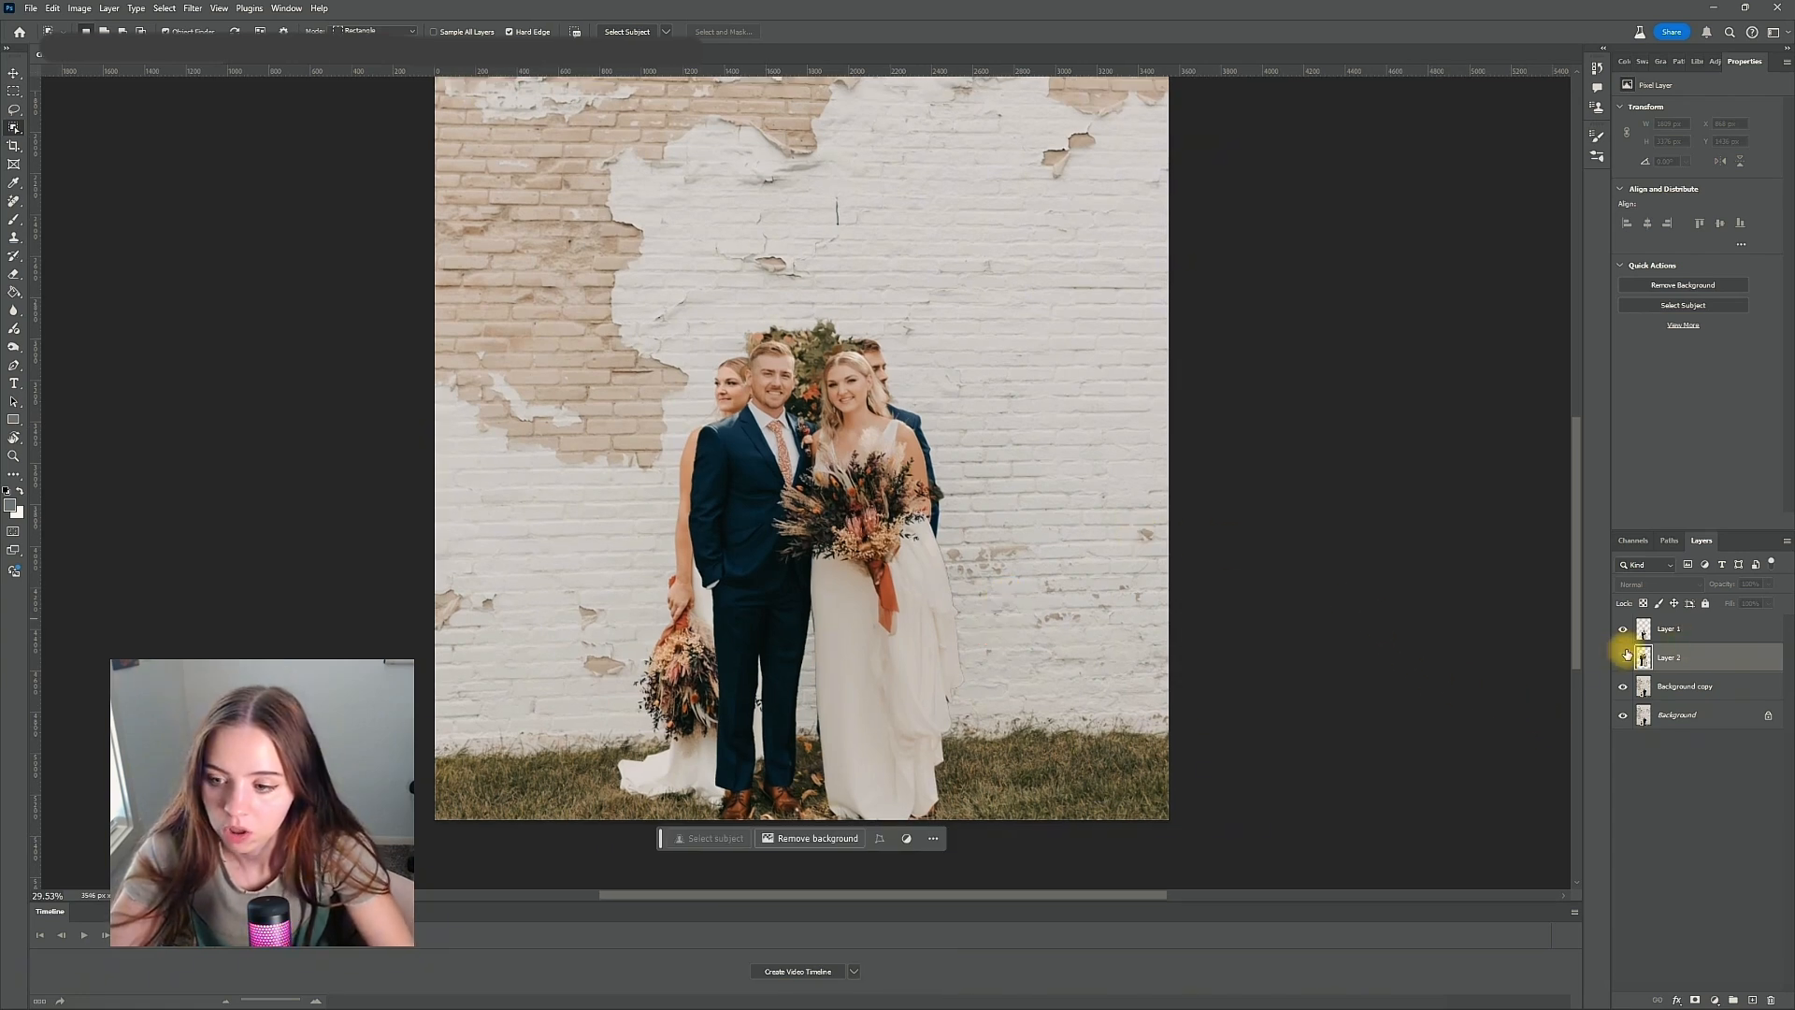
pyautogui.click(1621, 628)
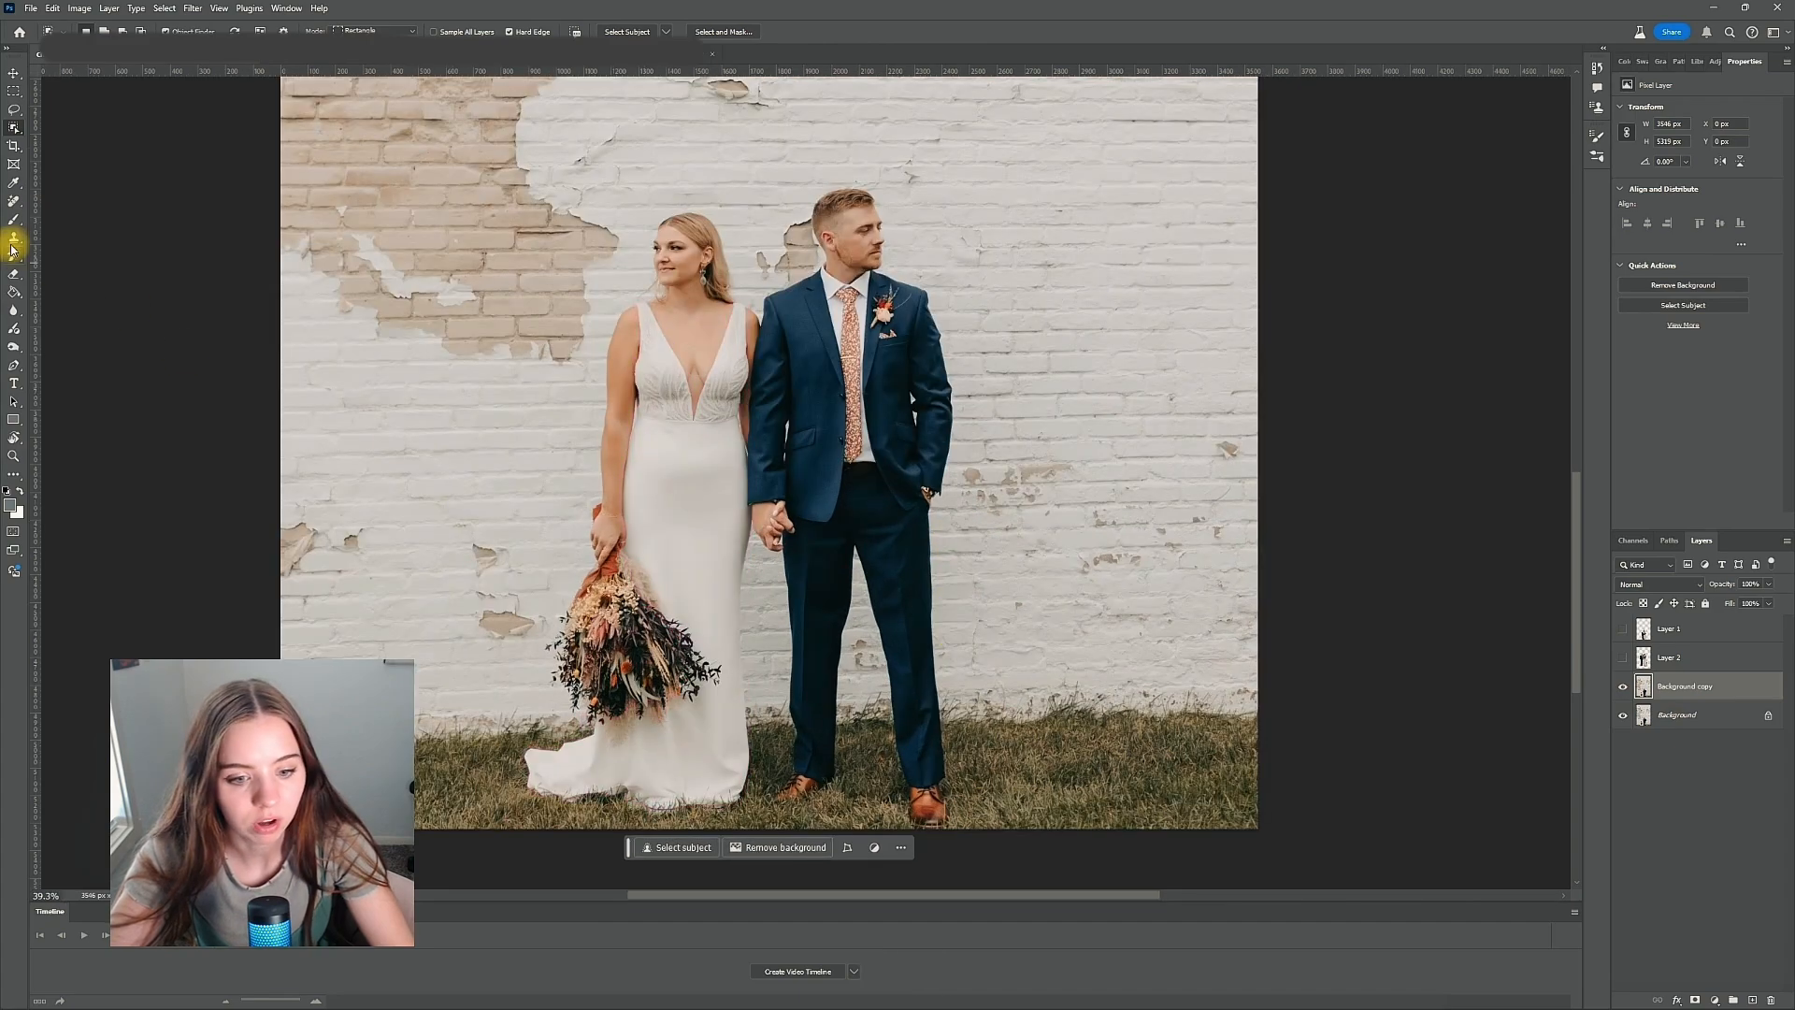
pyautogui.press('alt')
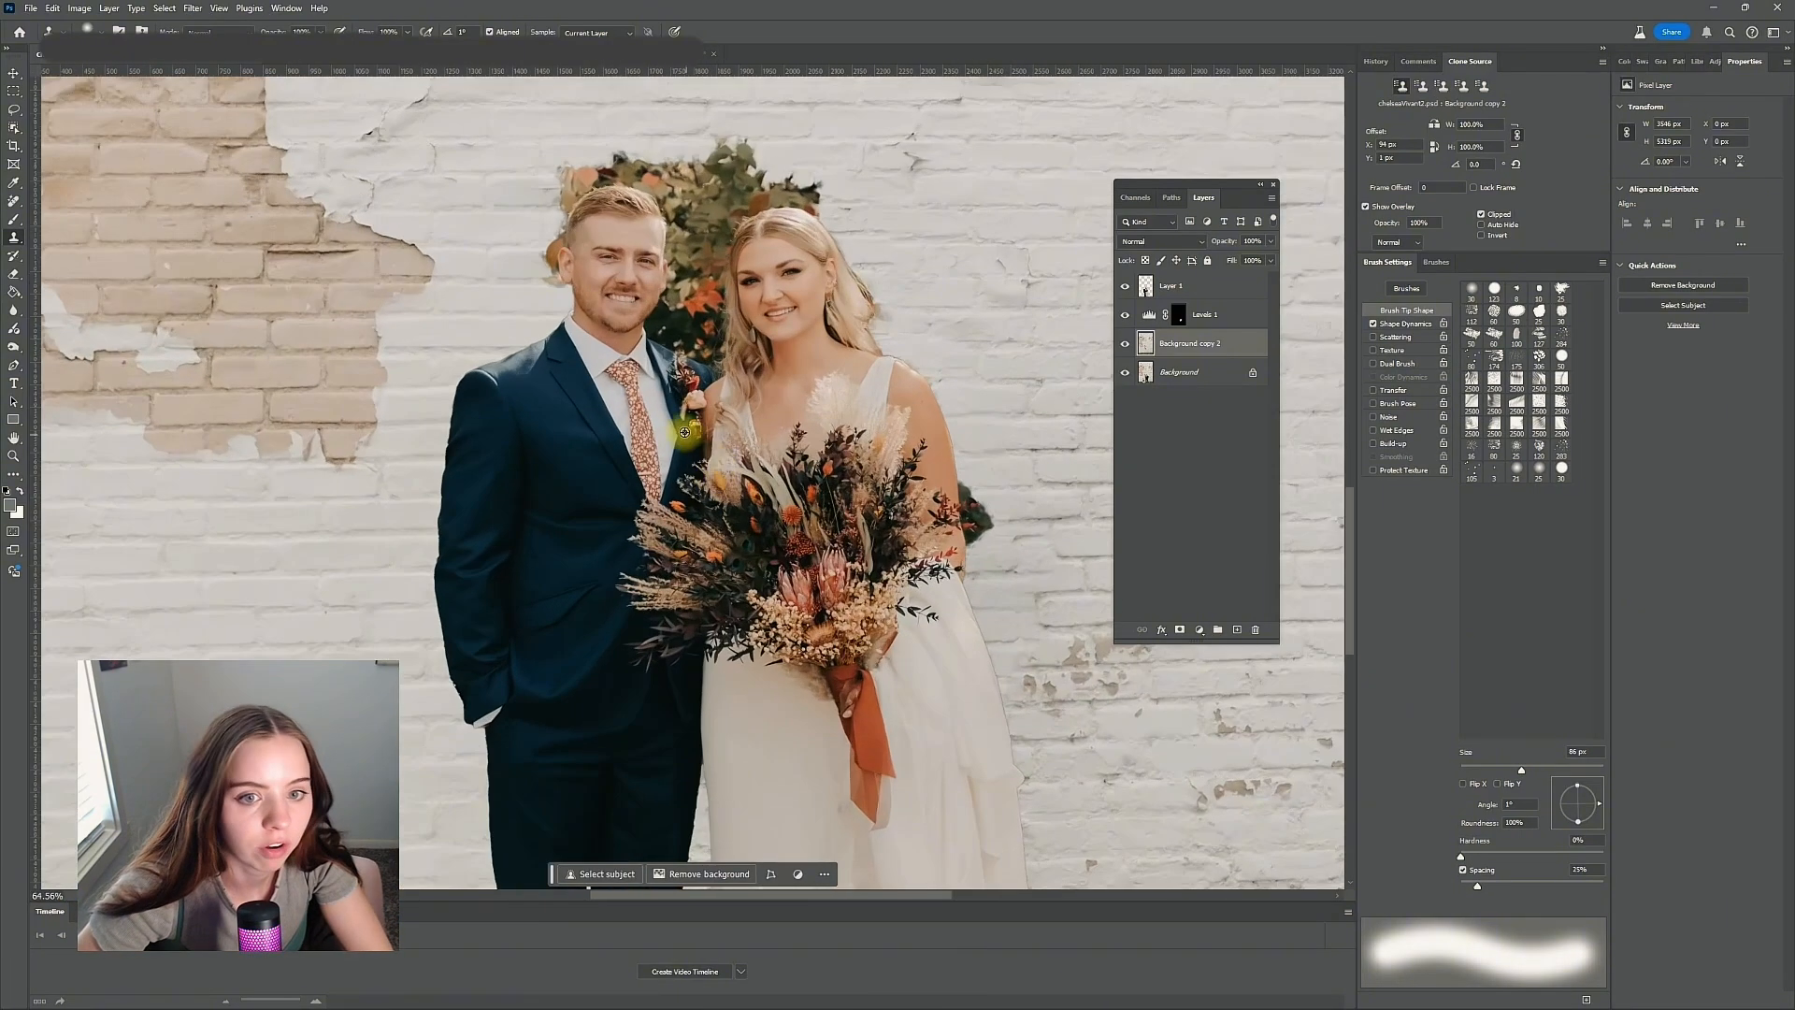
# Erase the leftover foliage around the pasted couple's heads
pyautogui.press('space')
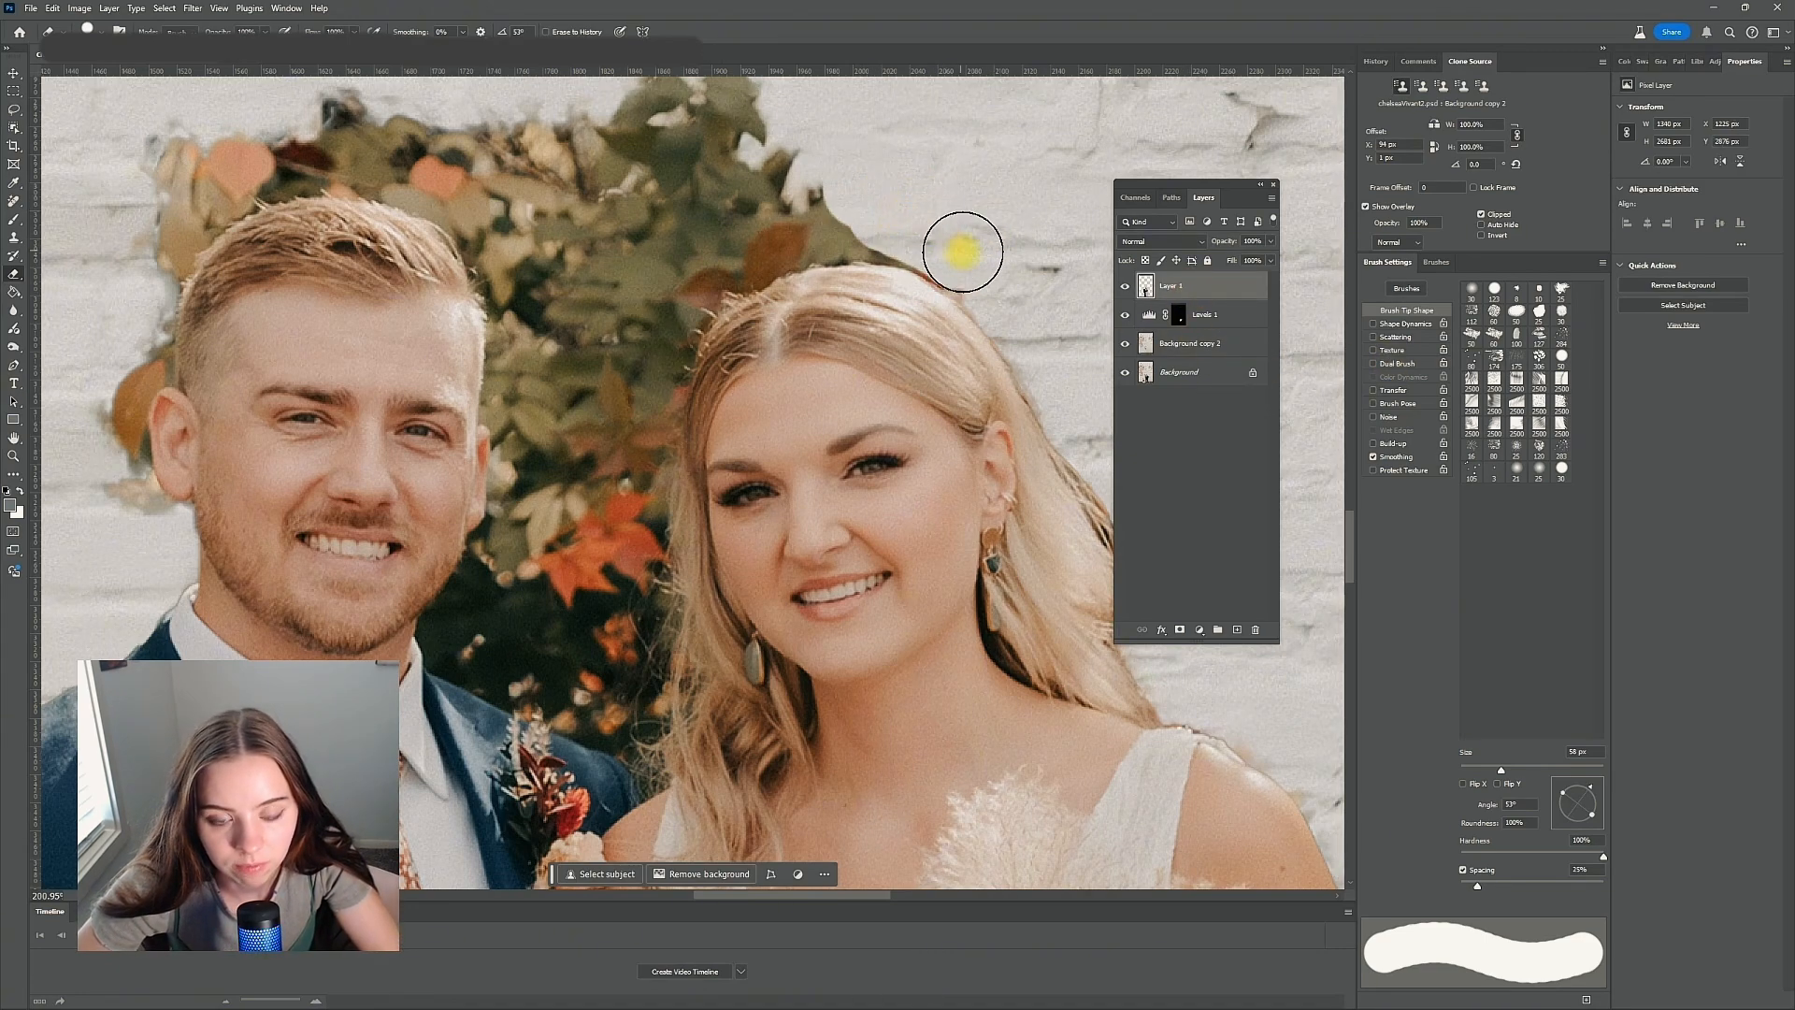
pyautogui.moveTo(898, 209)
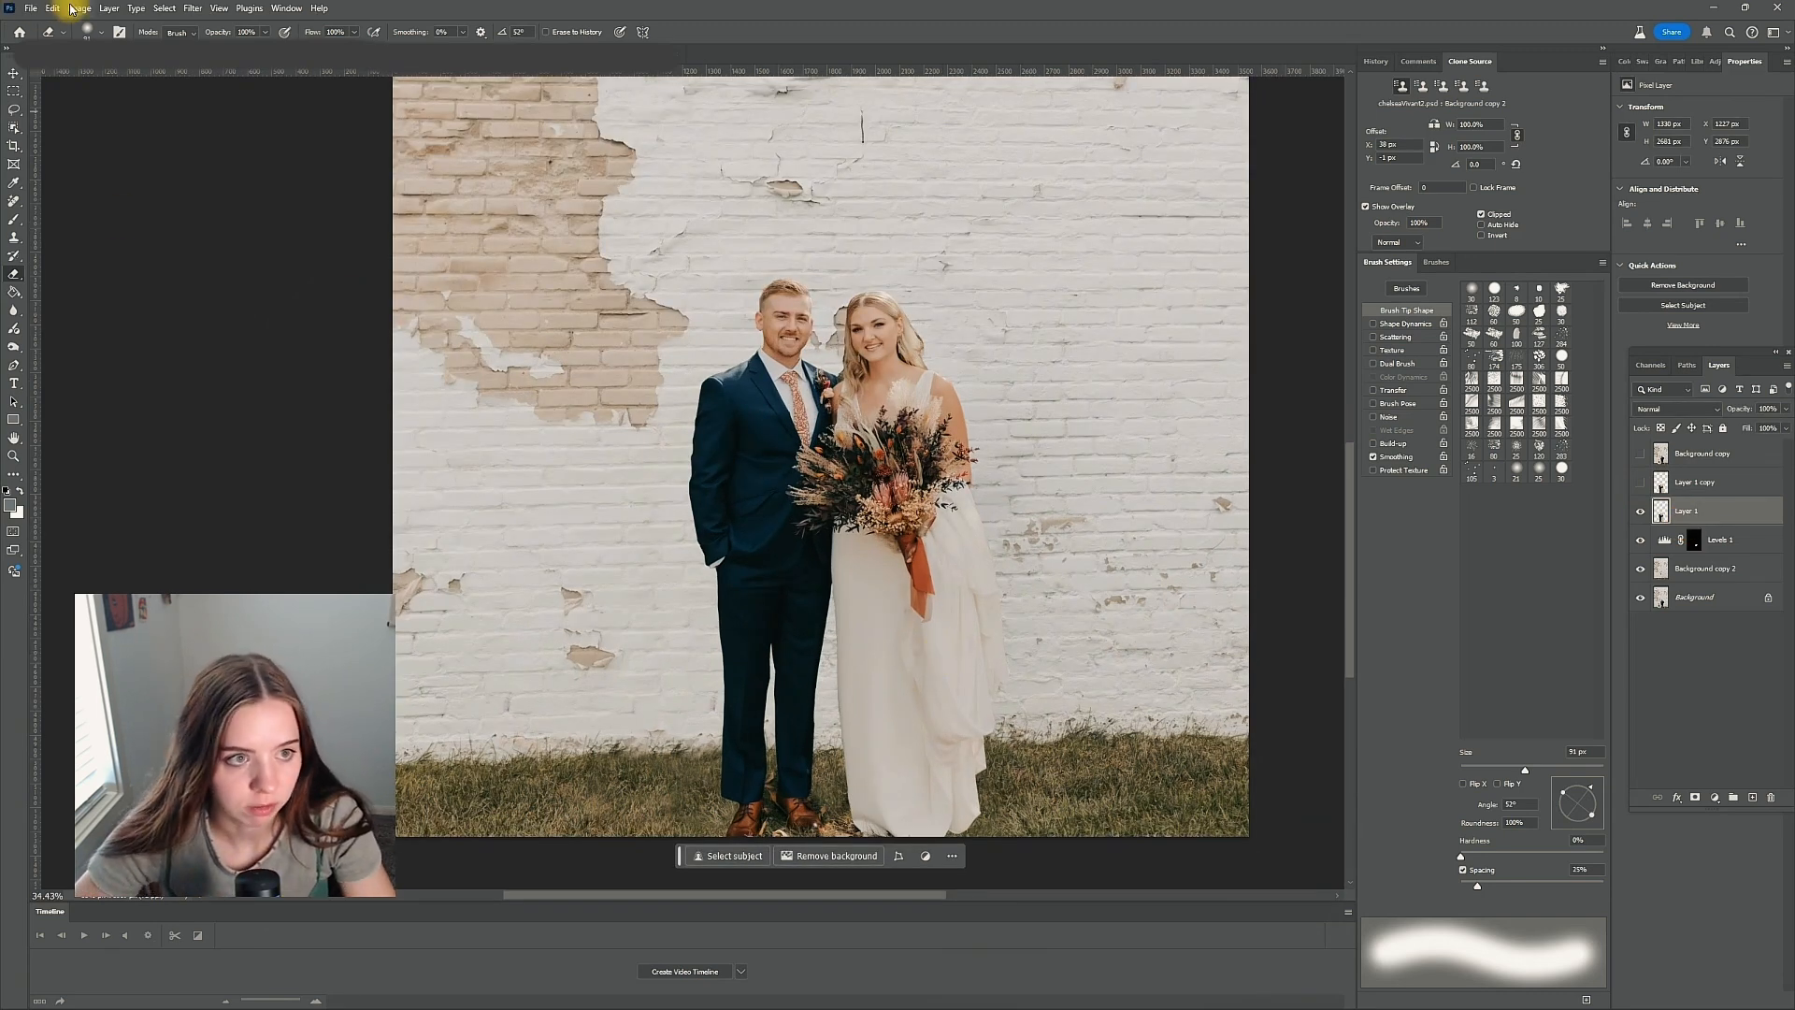
# Open Match Color and set its Source to the current composite PSD
pyautogui.click(78, 9)
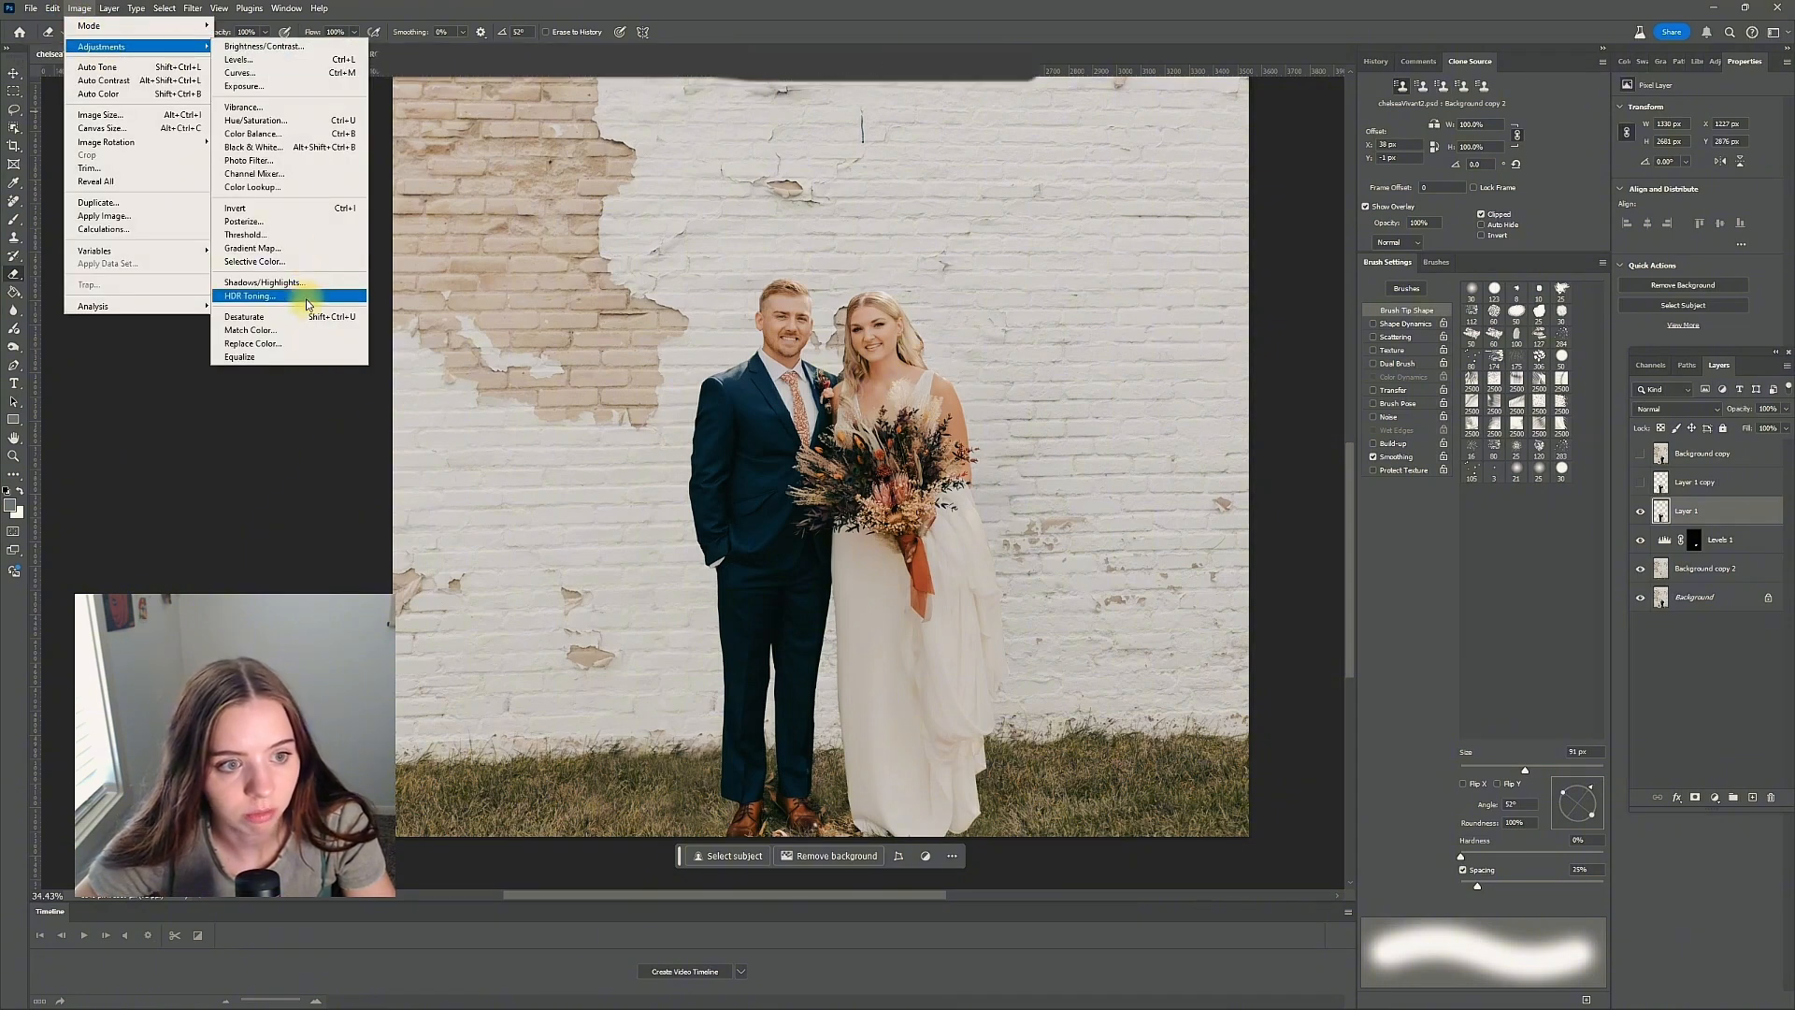
pyautogui.click(249, 328)
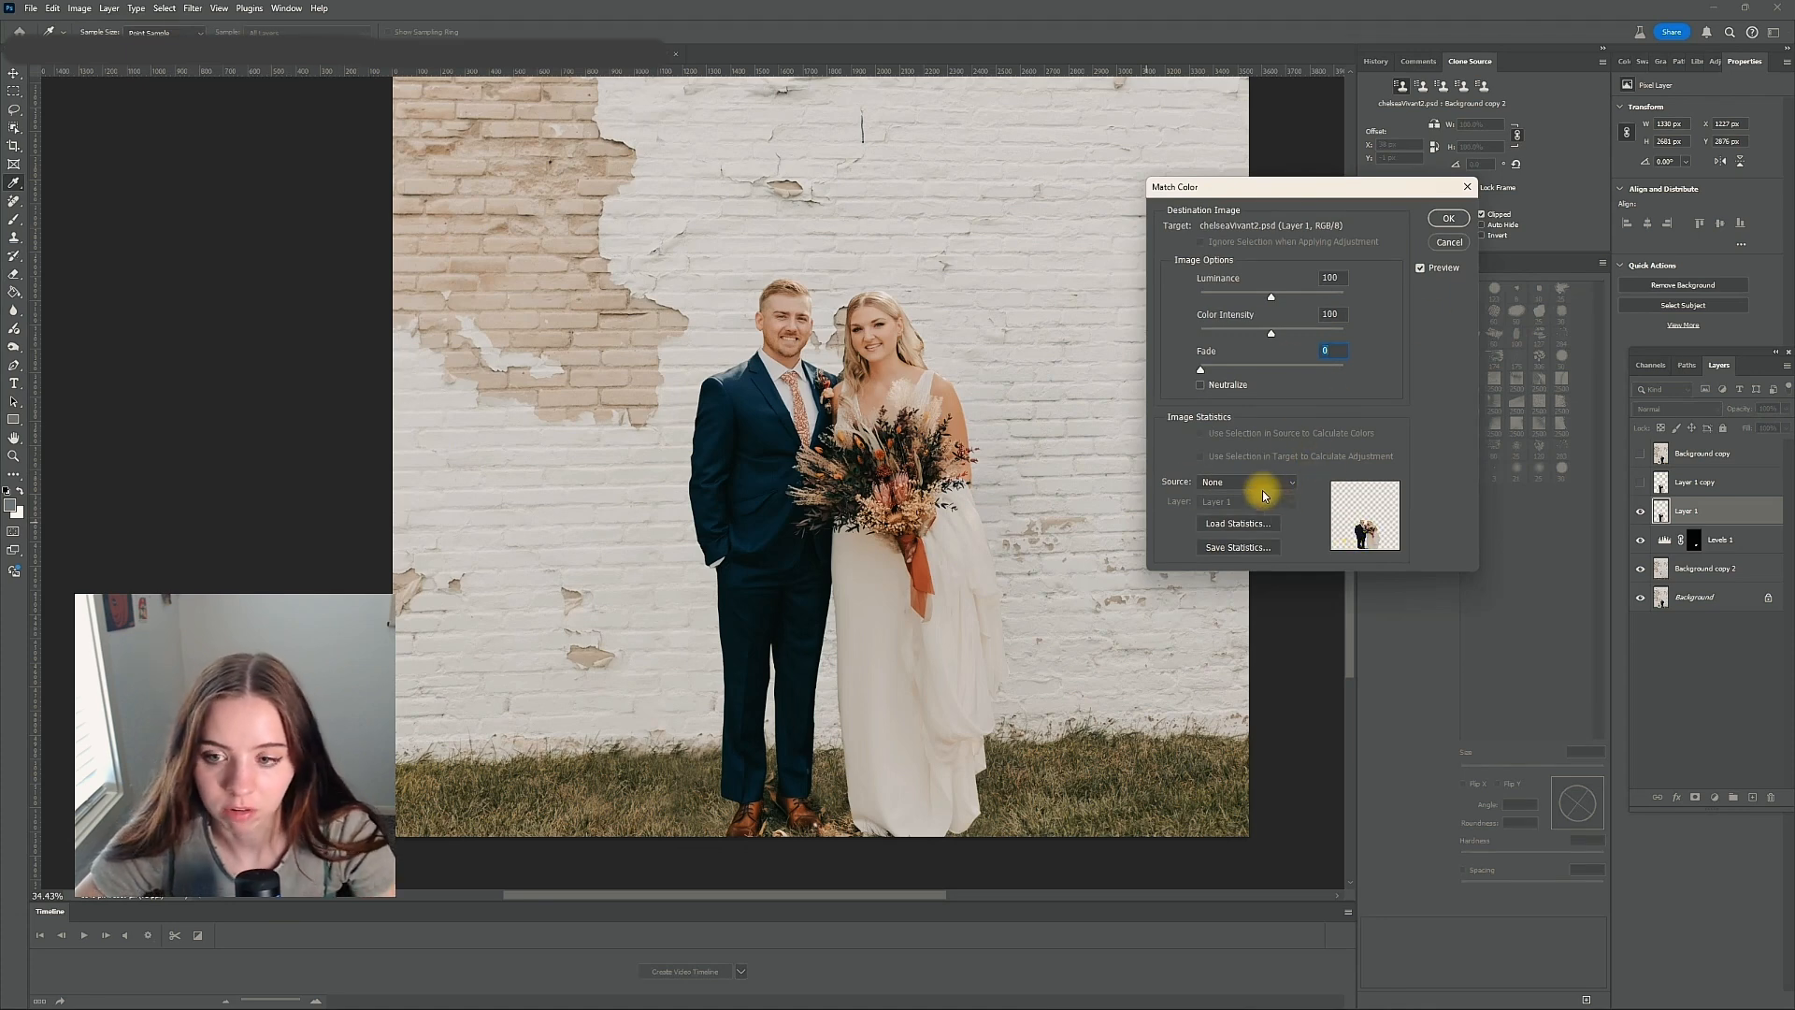
pyautogui.click(1246, 480)
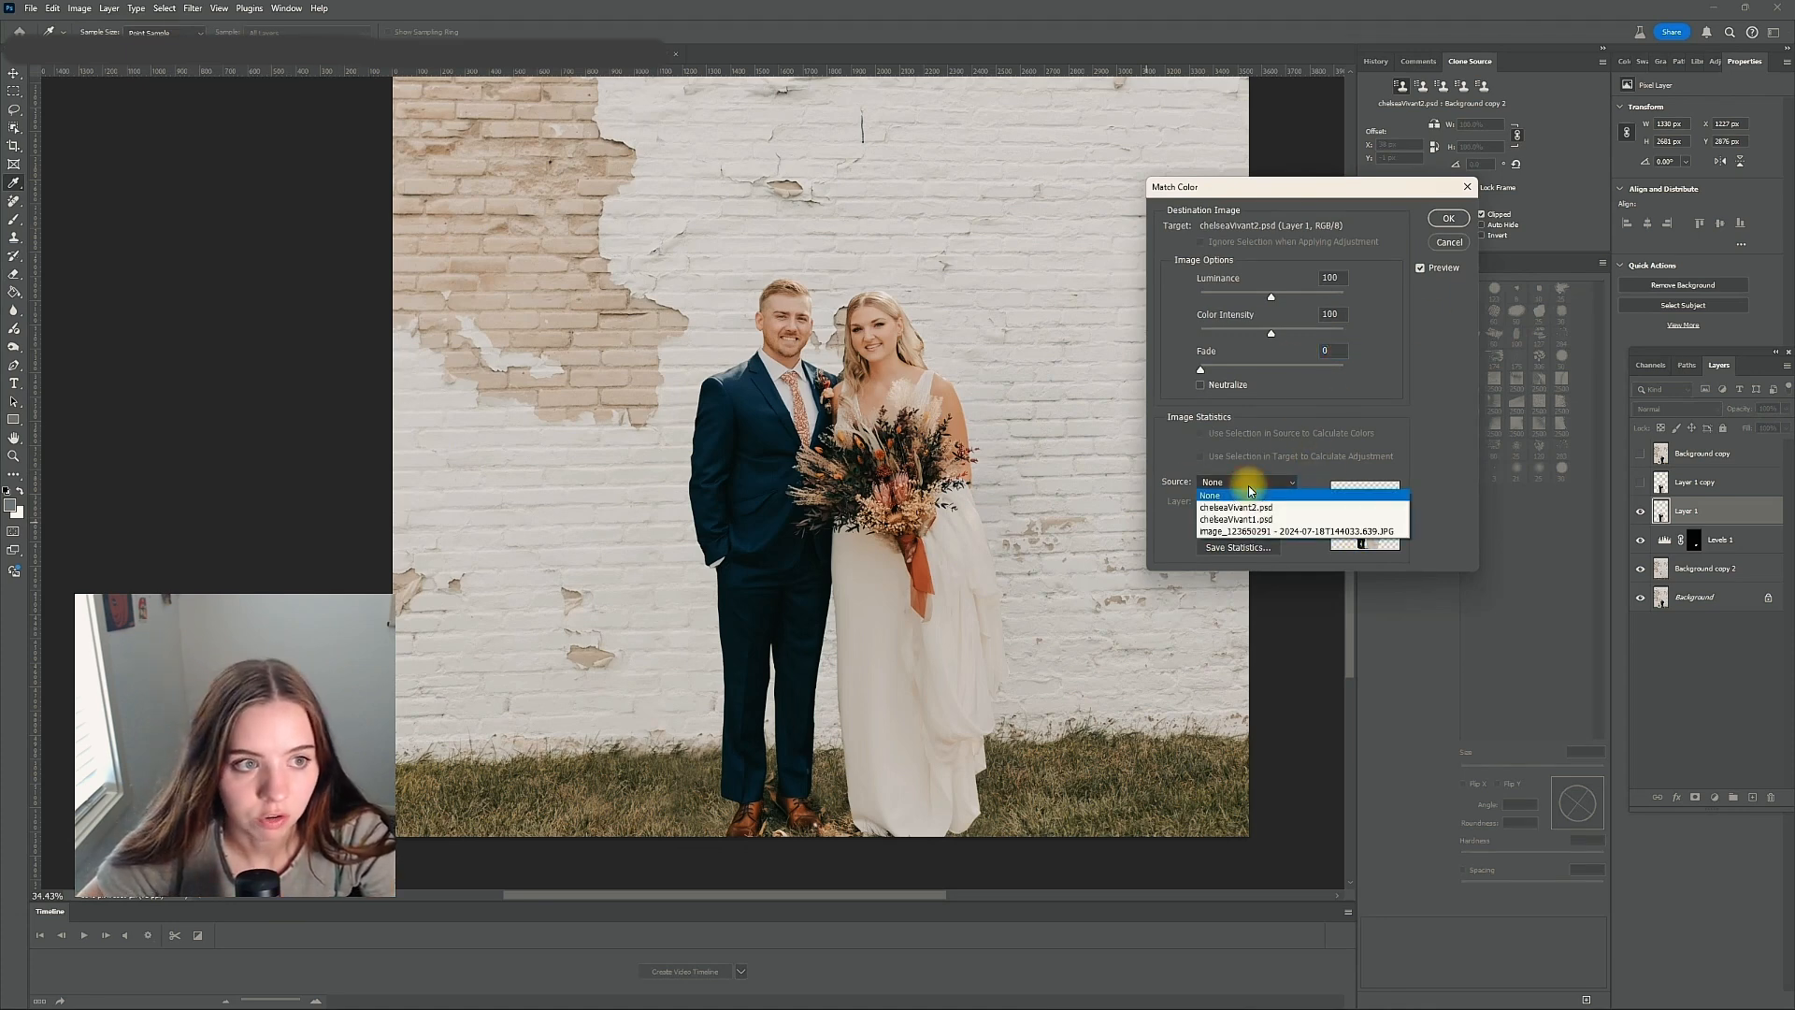
pyautogui.click(1245, 501)
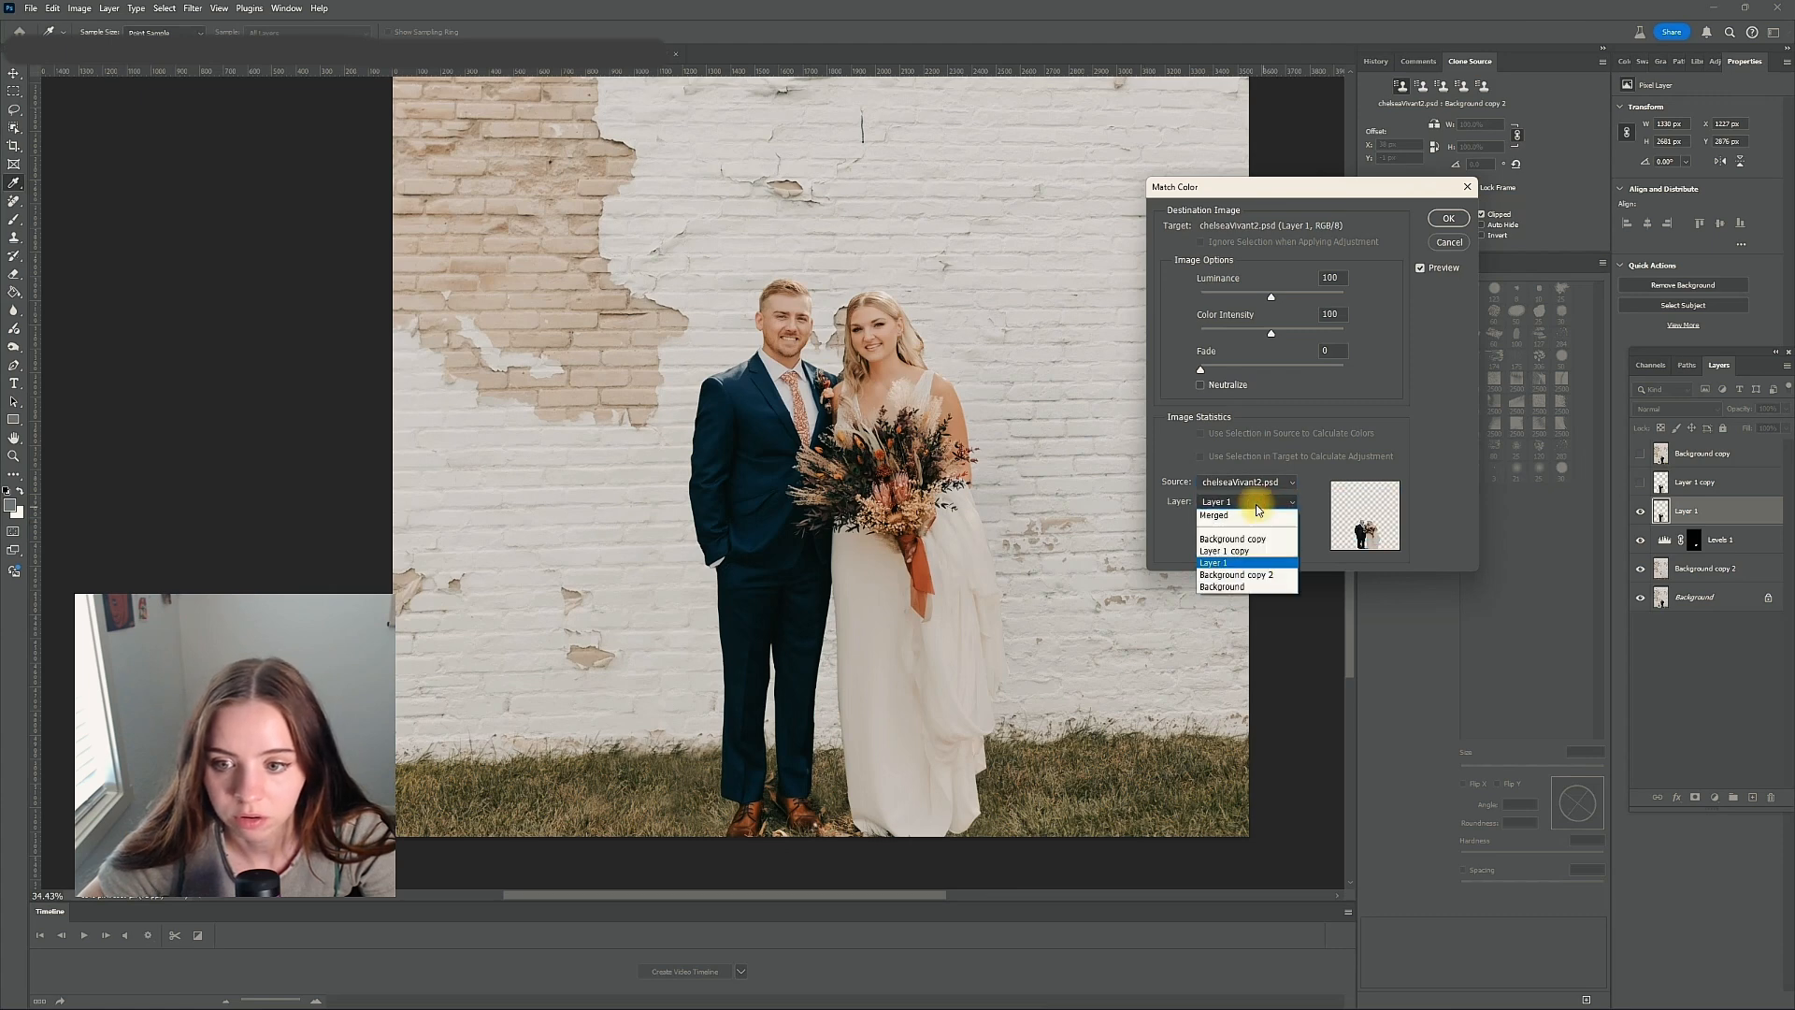
pyautogui.moveTo(1236, 575)
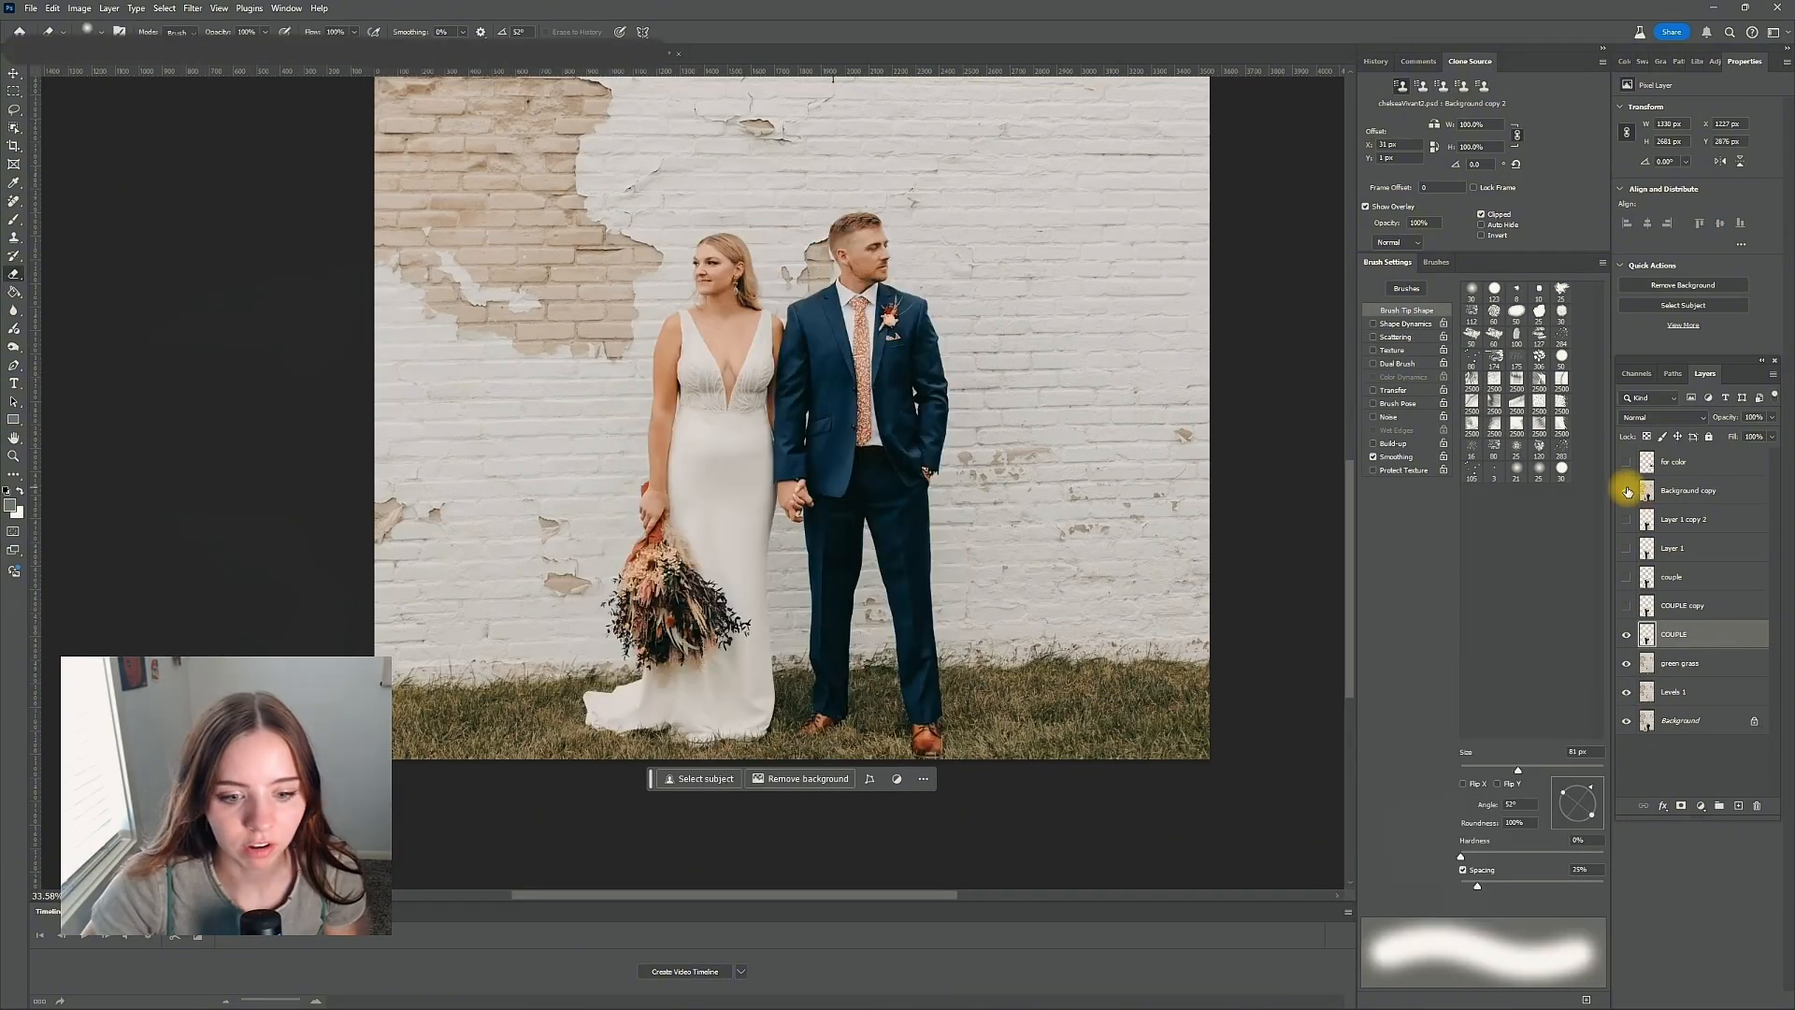
pyautogui.moveTo(1625, 490)
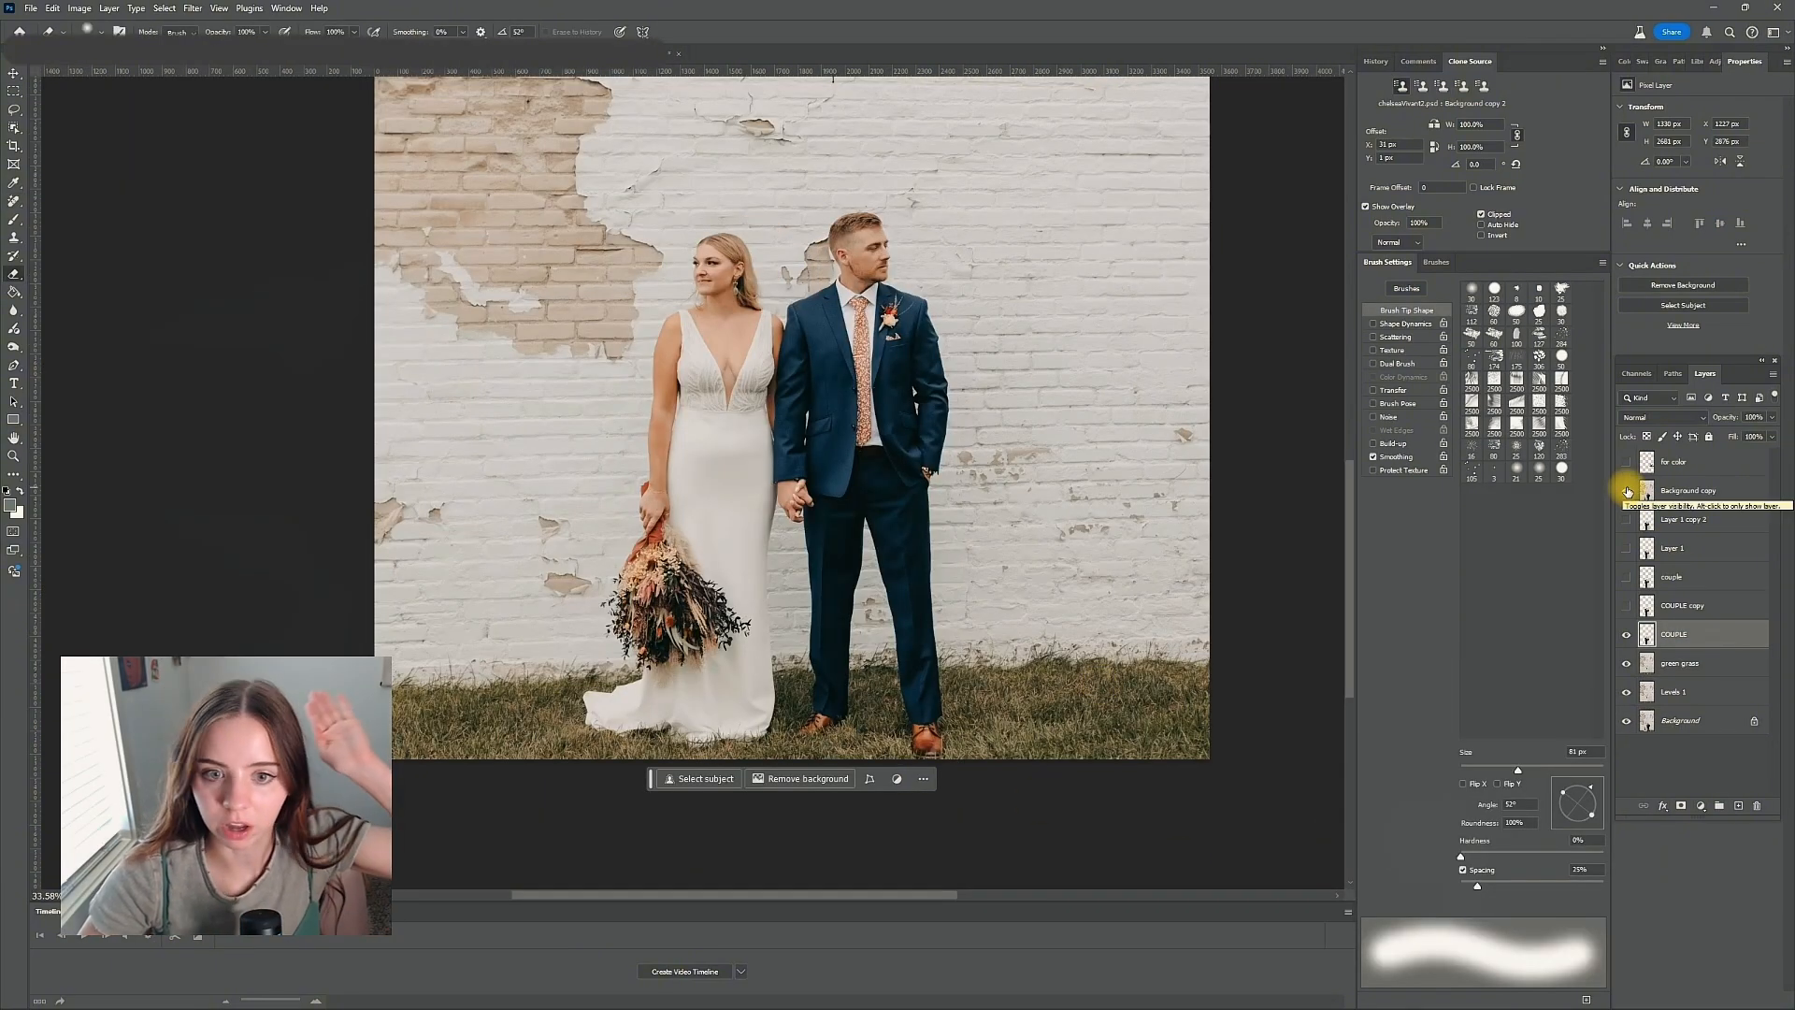